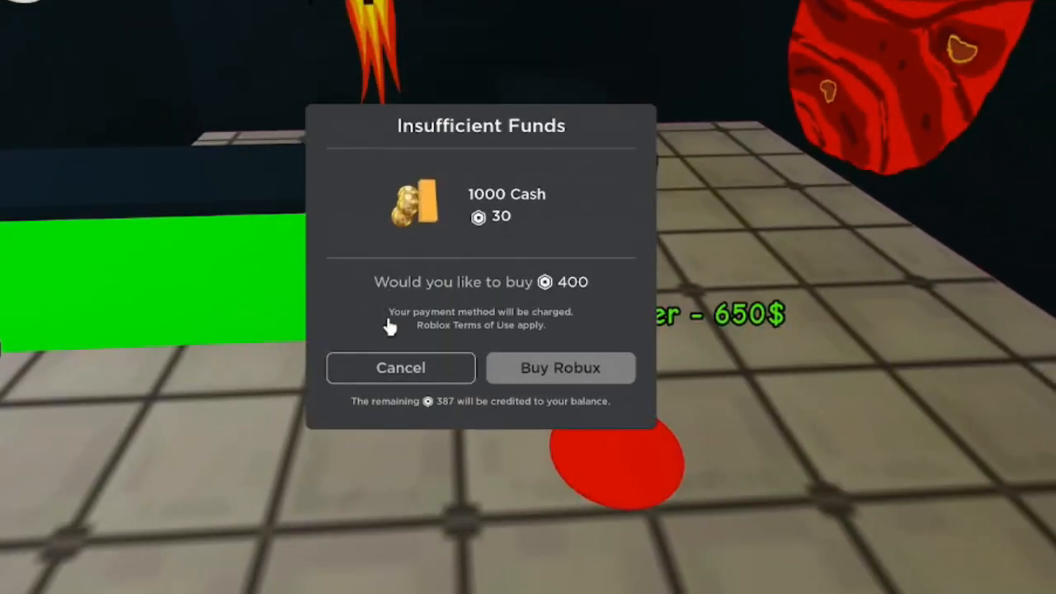
Cancel the 1000 Cash Robux purchase on the Insufficient Funds dialog.
click(400, 367)
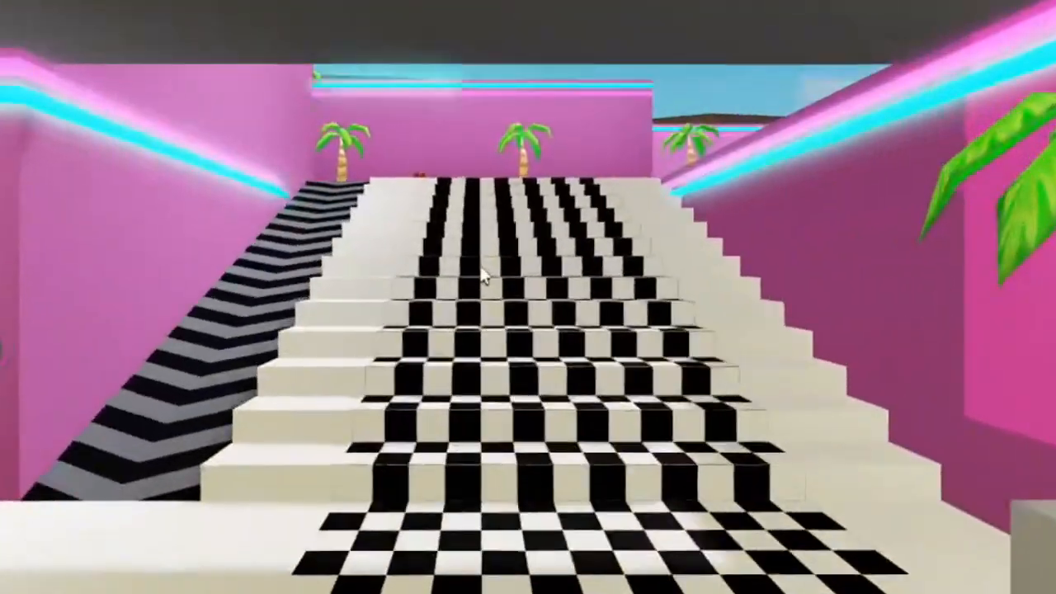
Walk up the checkered stairs to the red Fence - 250$ button.
key(w)
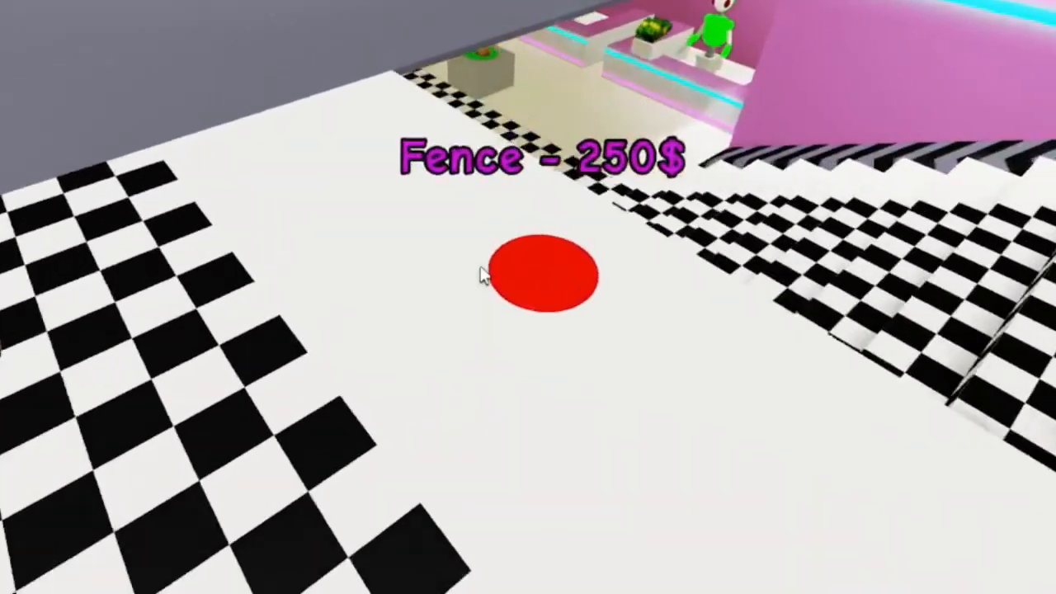
Cancel the 500 Cash prompt and reach the El chip's Morph! - 1700$ pad.
click(540, 277)
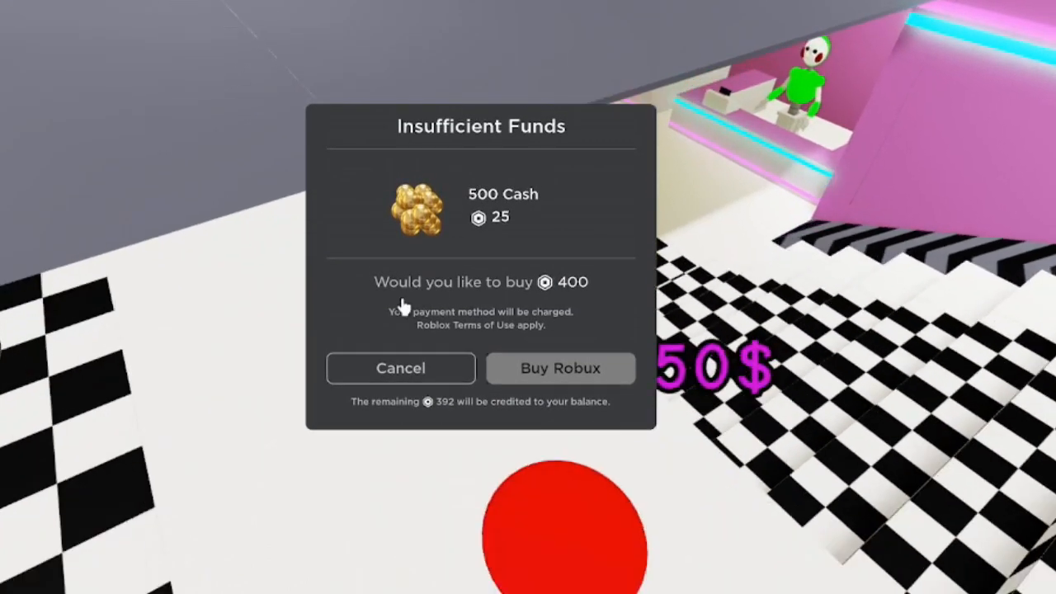
click(400, 368)
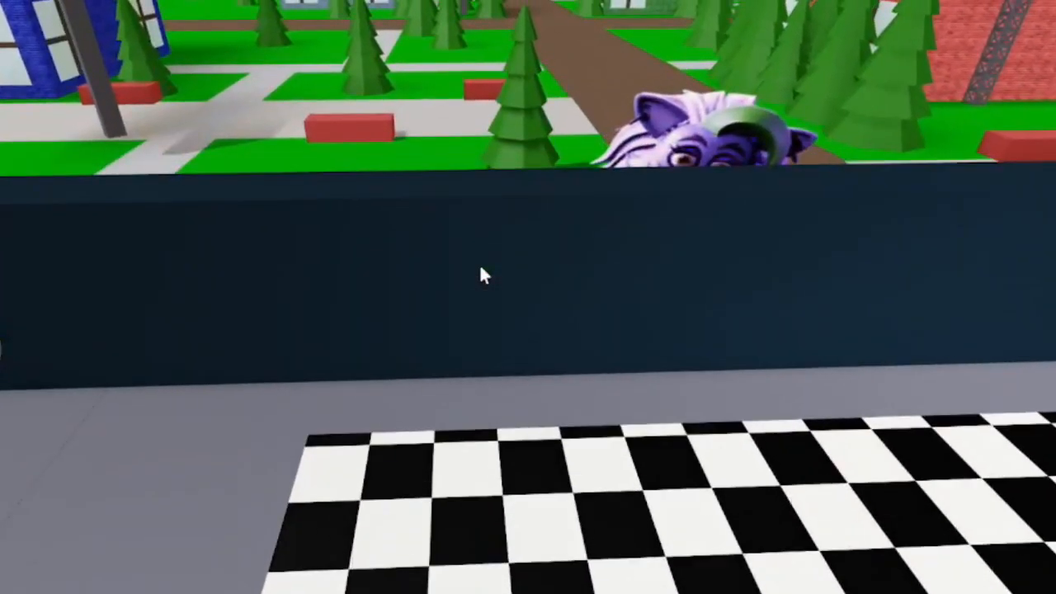
mouse_move(417, 370)
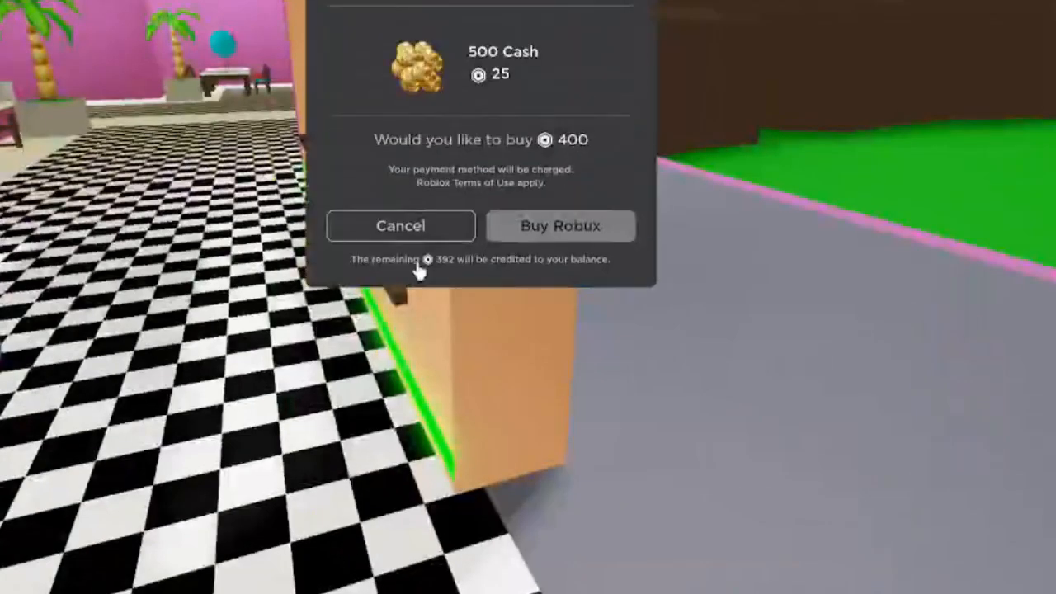
click(400, 225)
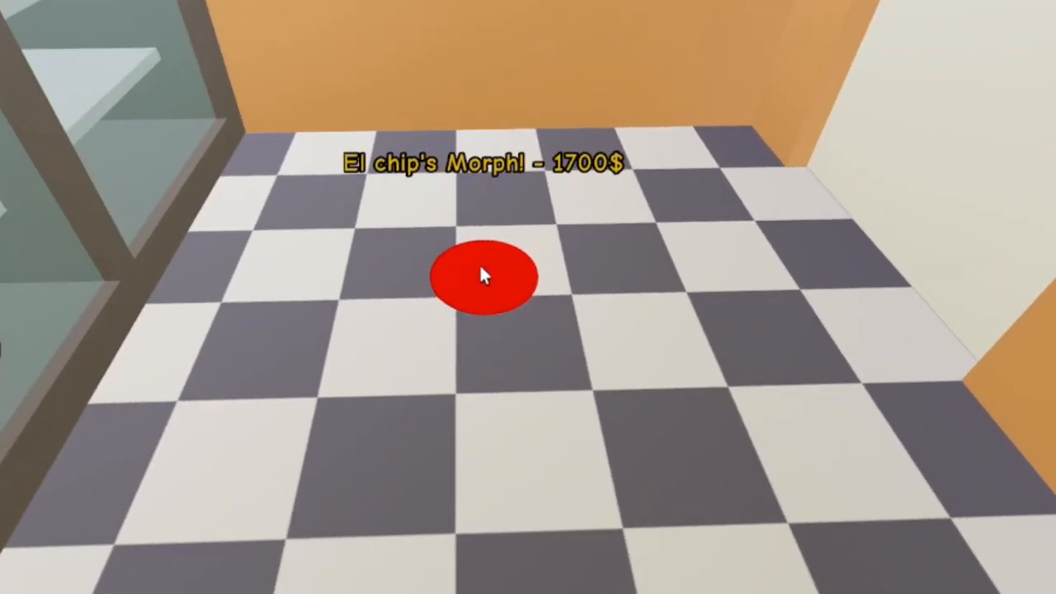
Decline the 2000 Cash and x2 Cash offers, then use the dining-hall Teleport prompt.
click(482, 277)
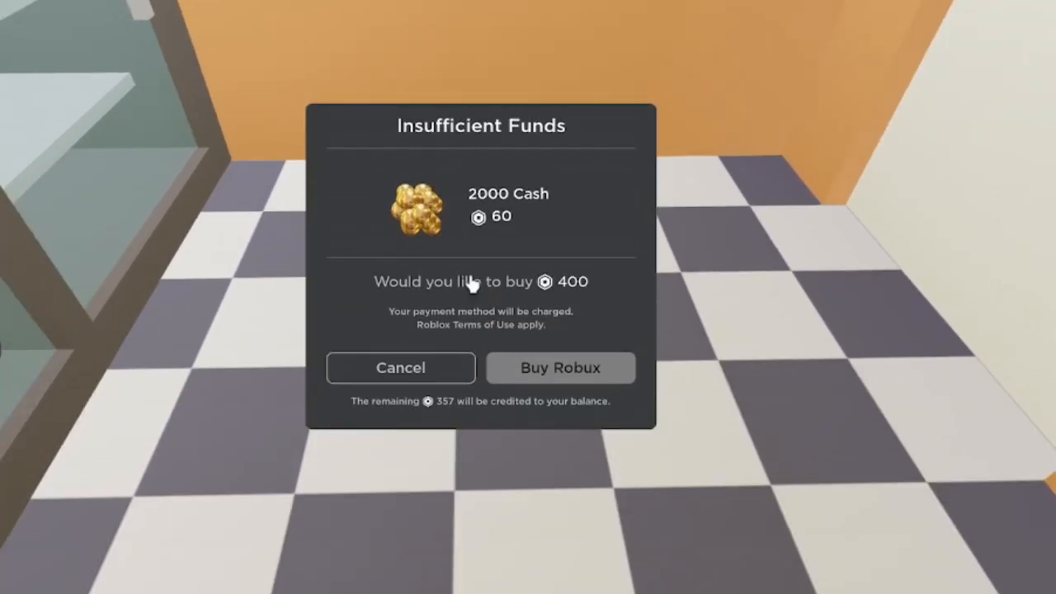
click(400, 367)
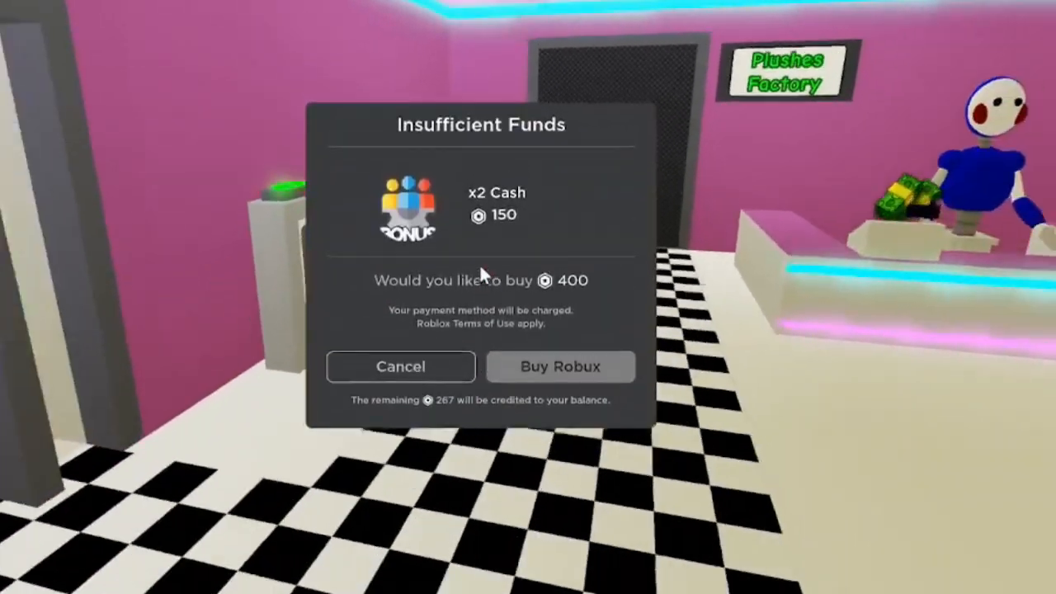
click(400, 366)
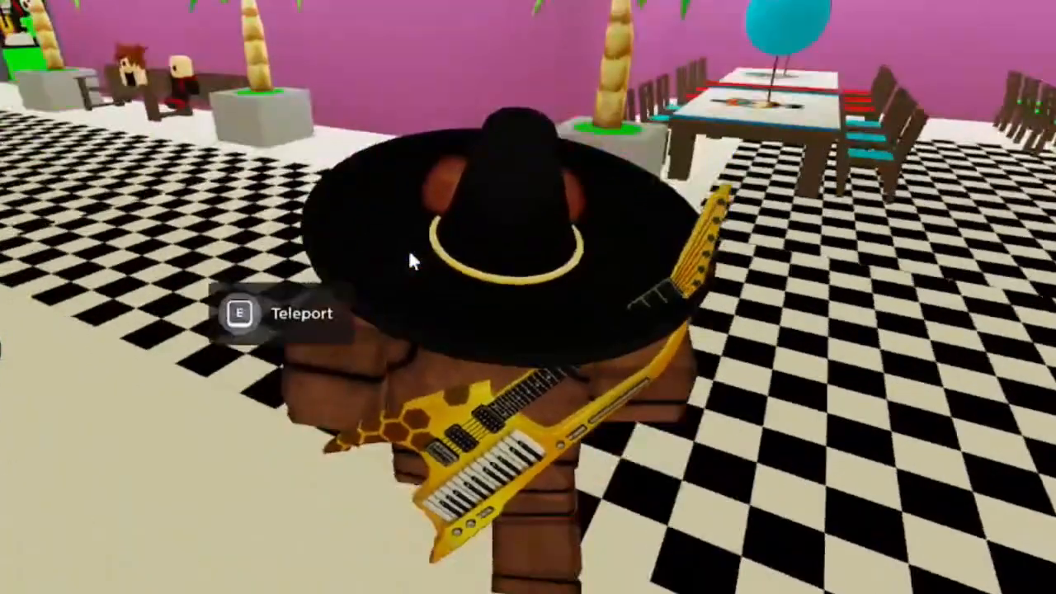
key(e)
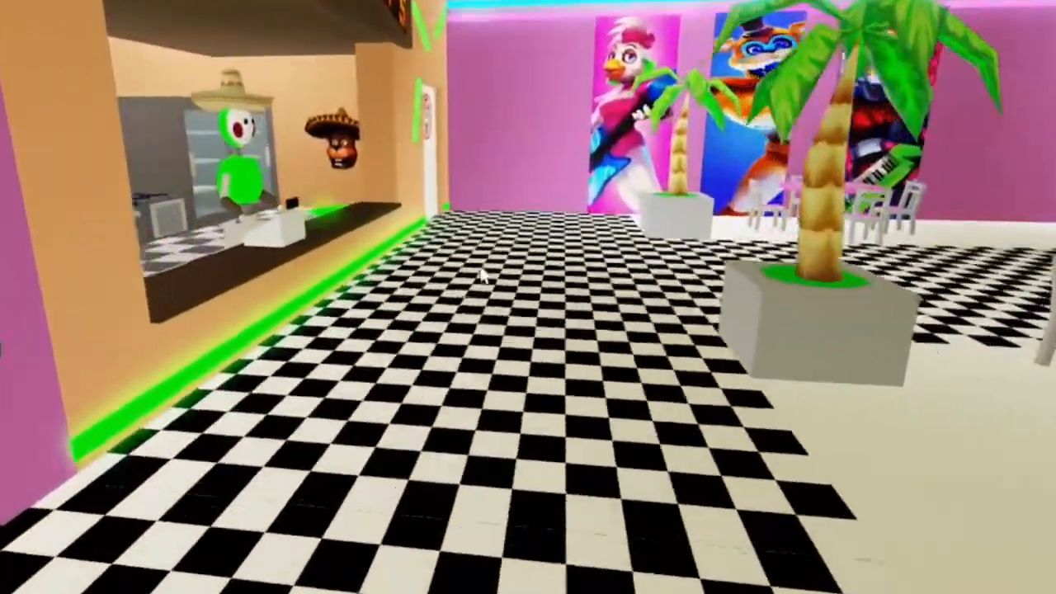
Walk the avatar along the checkered corridor past the kitchen window and posters.
scroll(right, 3)
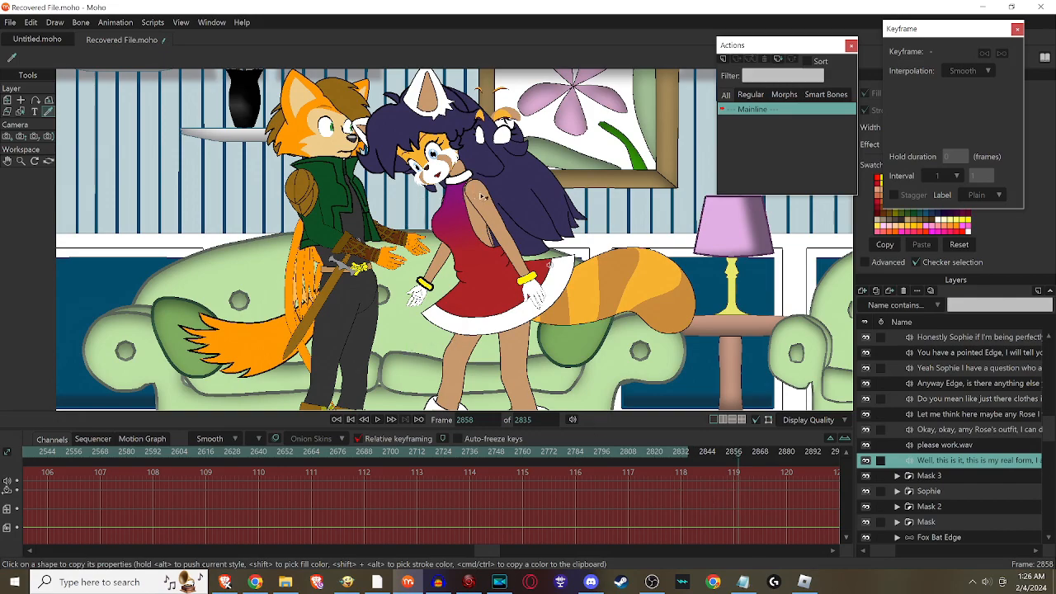
mouse_move(575, 342)
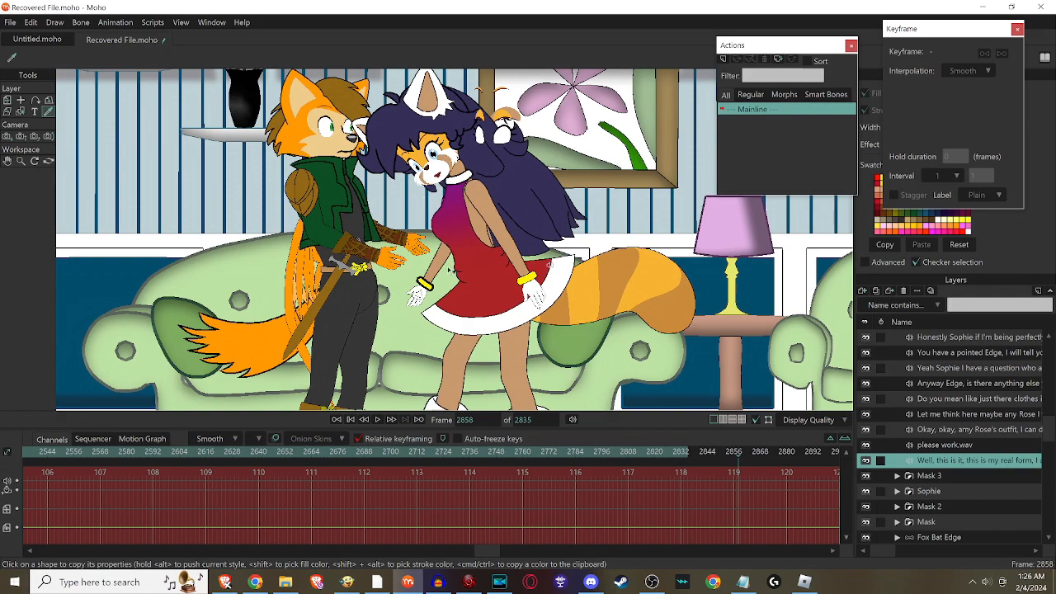
mouse_move(493, 320)
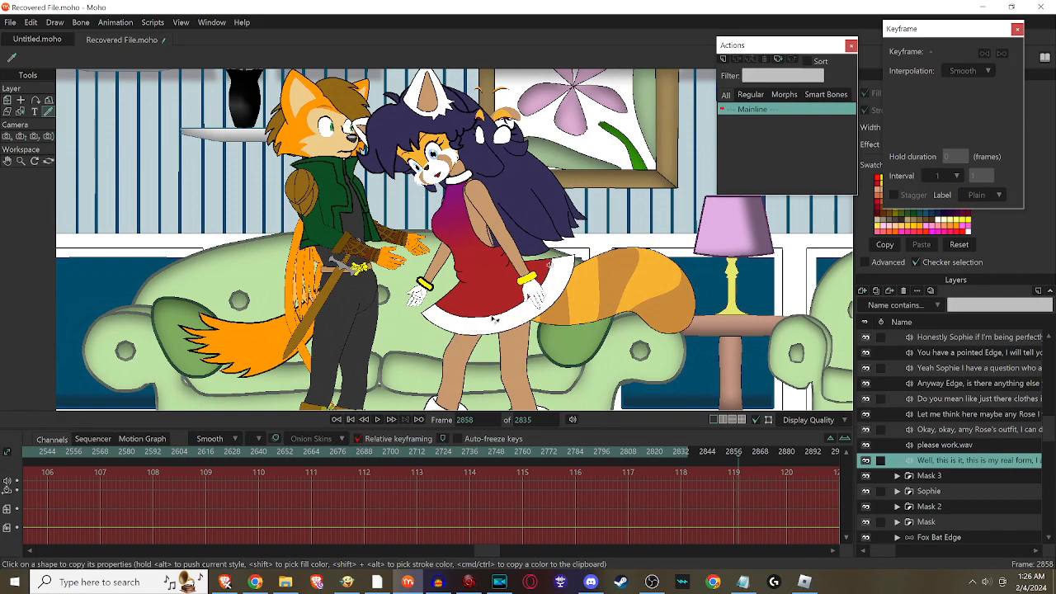
mouse_move(337, 180)
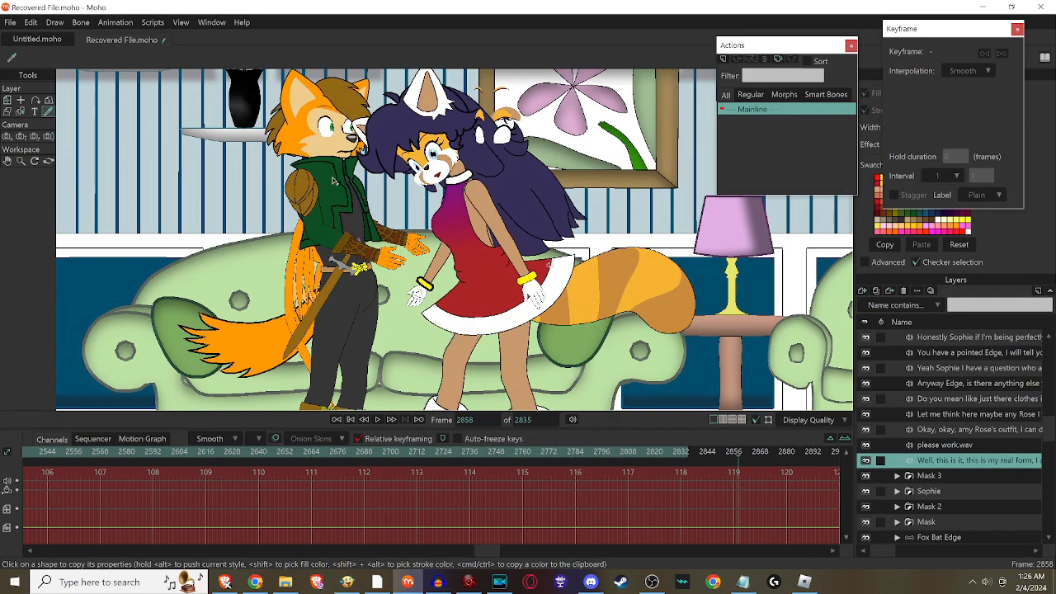
mouse_move(451, 340)
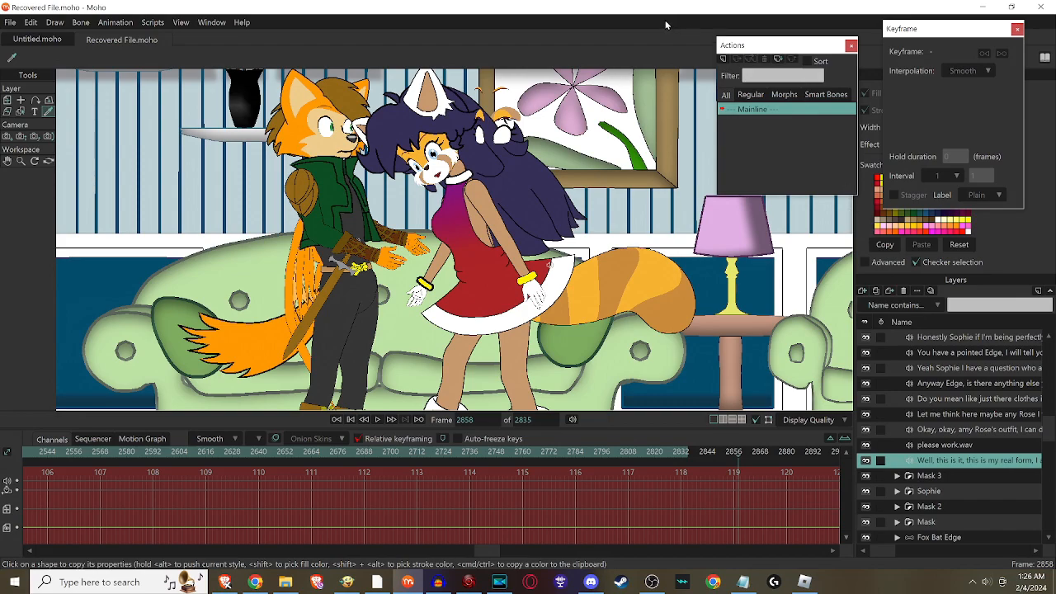
mouse_move(629, 397)
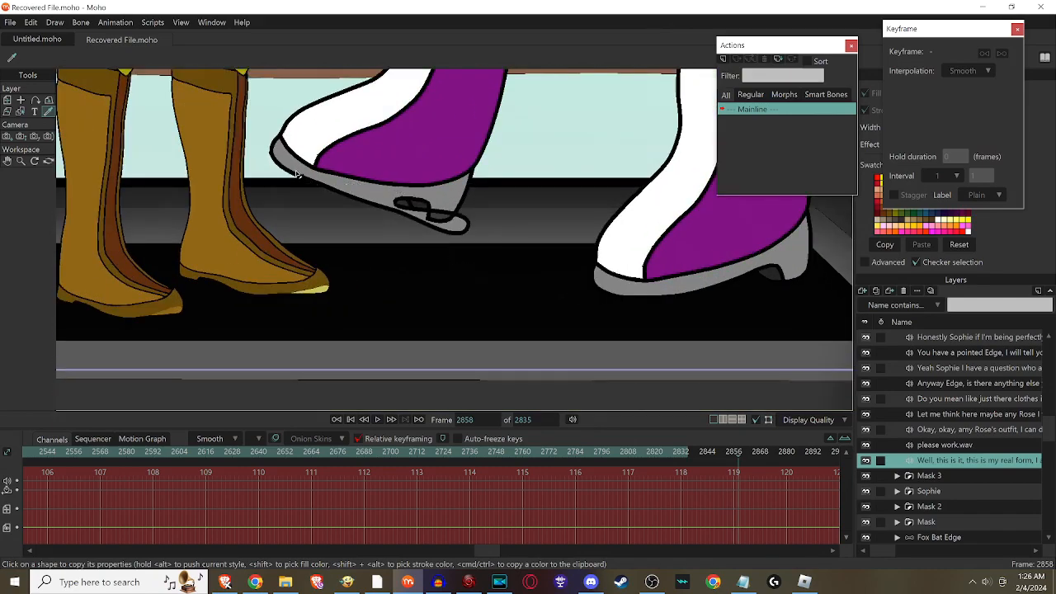
mouse_move(462, 249)
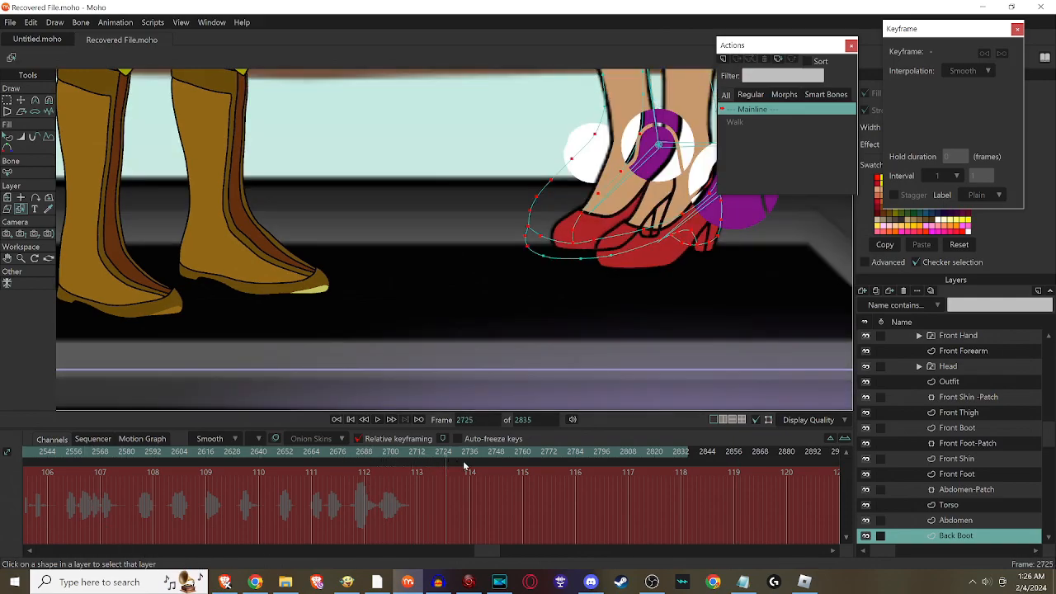
click(534, 456)
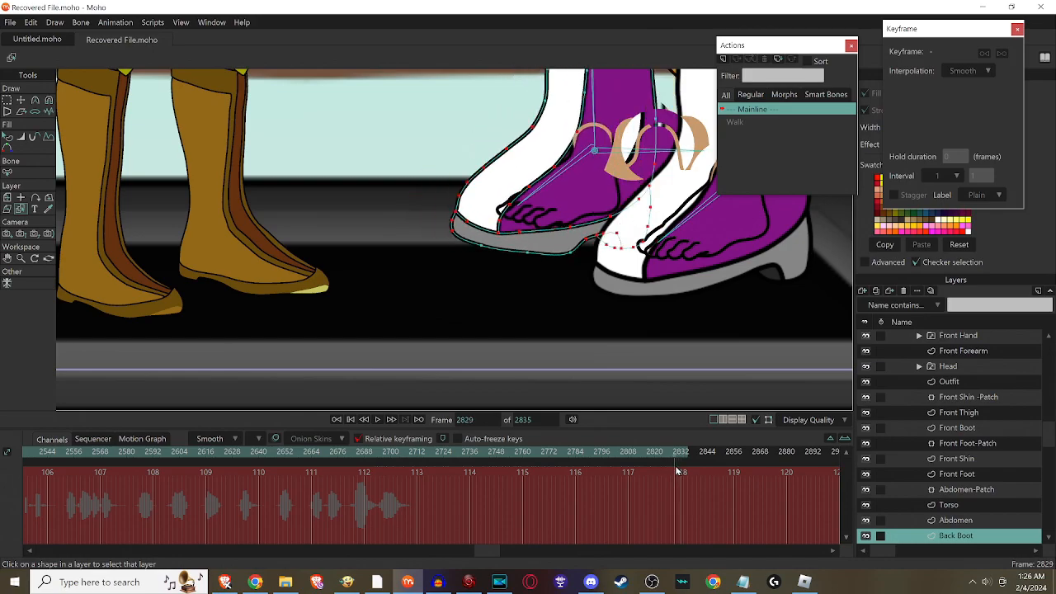
click(678, 451)
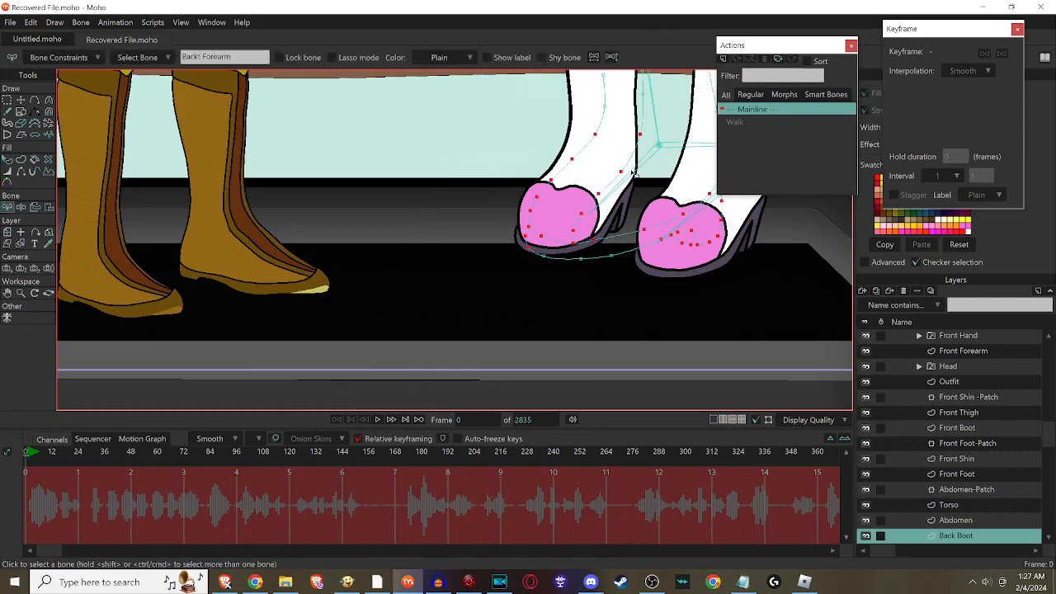
click(626, 173)
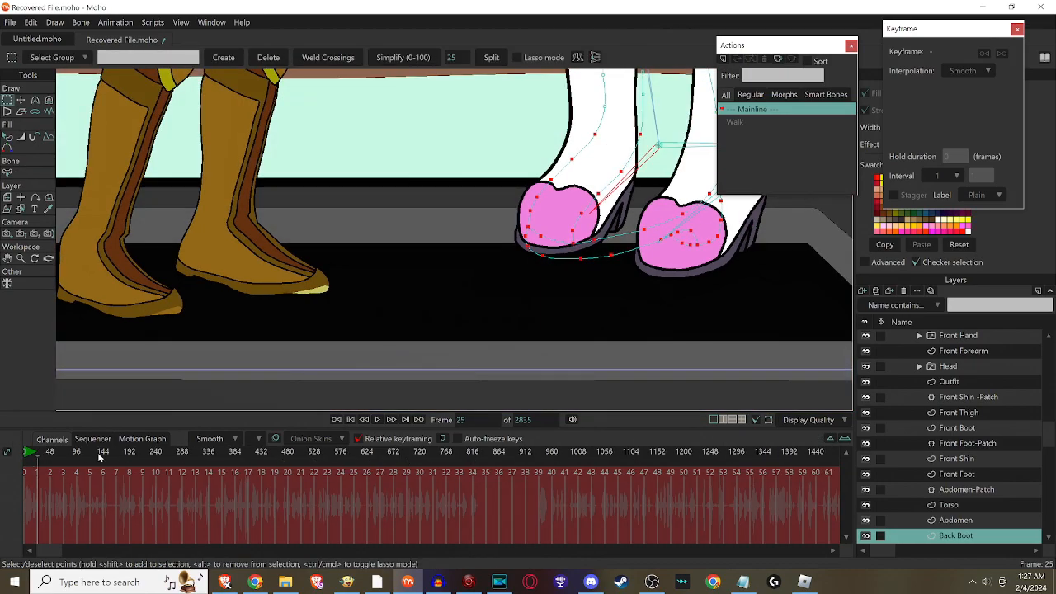
click(367, 451)
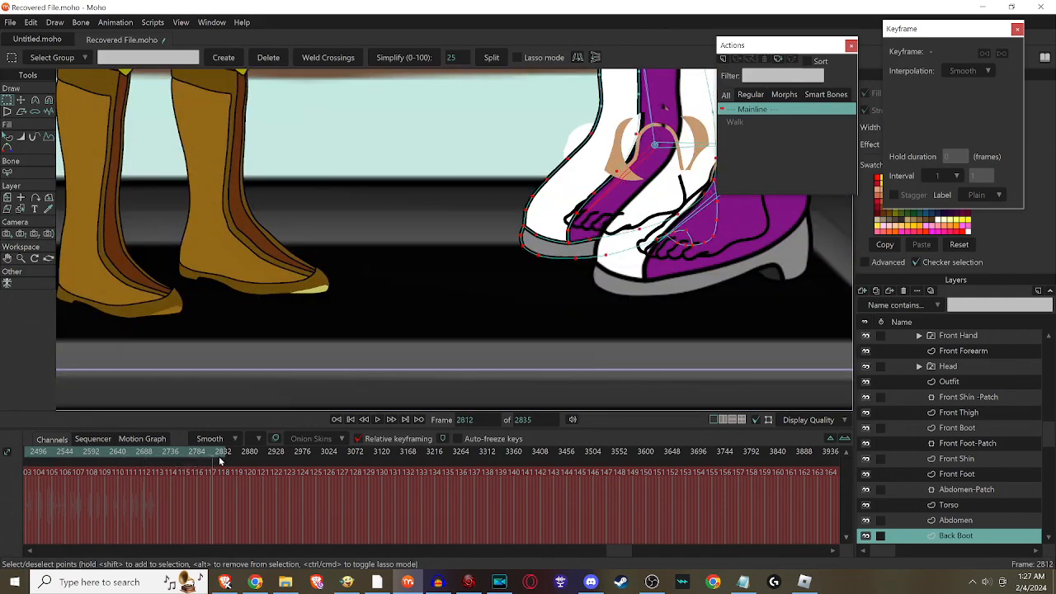
click(222, 458)
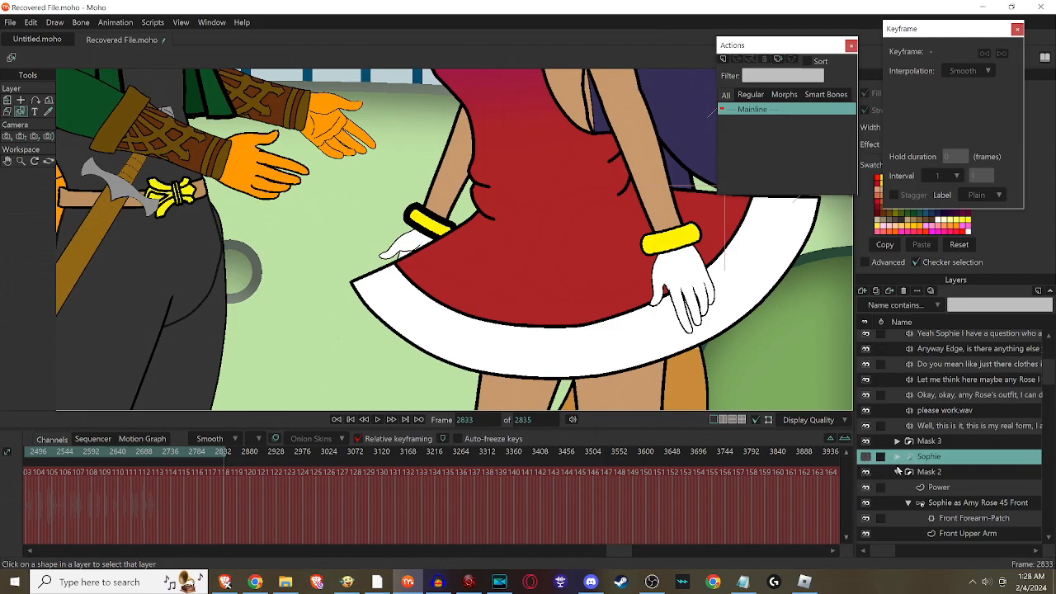
Select Sophie's Back Forearm layer near Wing and Wing 2 in the Layers panel.
click(930, 471)
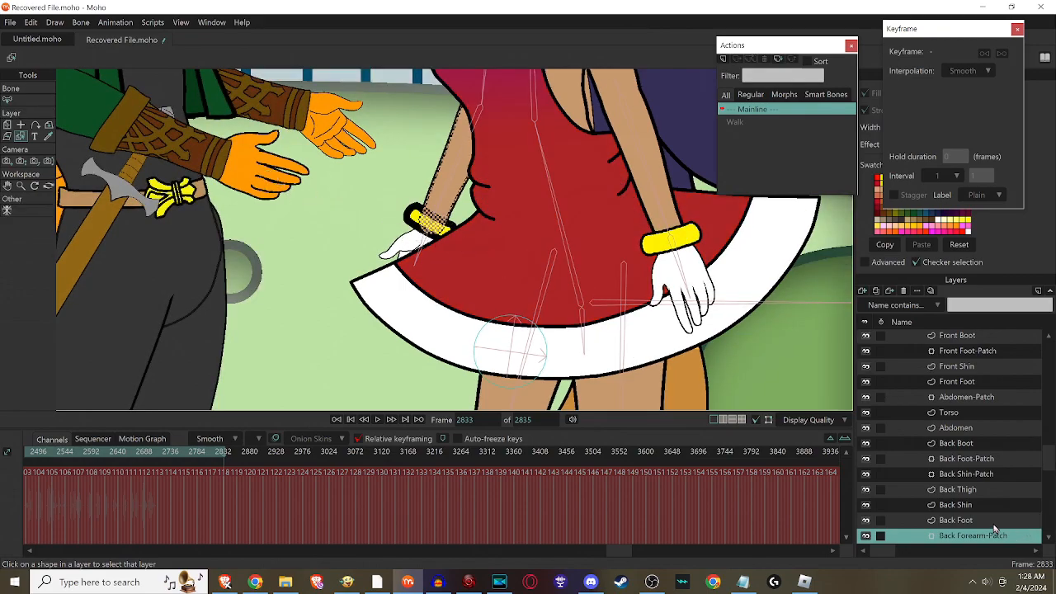
scroll(down, 3)
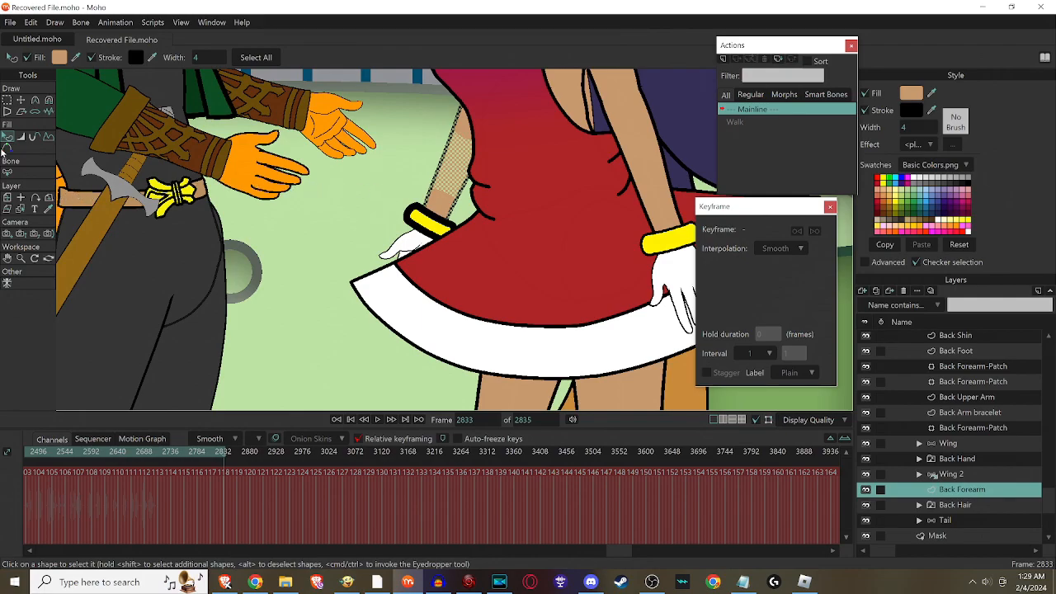
mouse_move(424, 225)
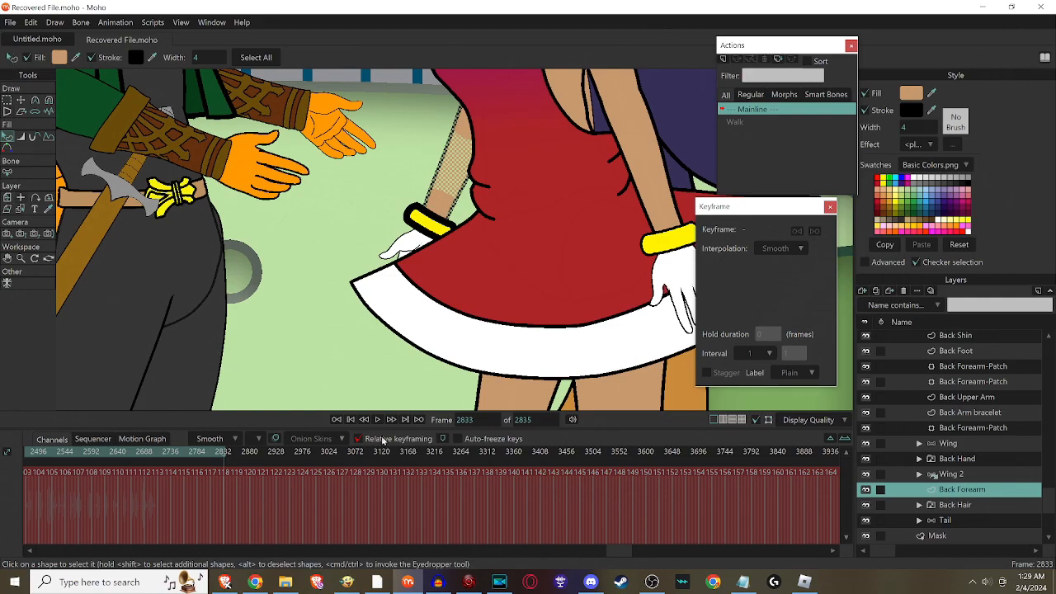
mouse_move(354, 419)
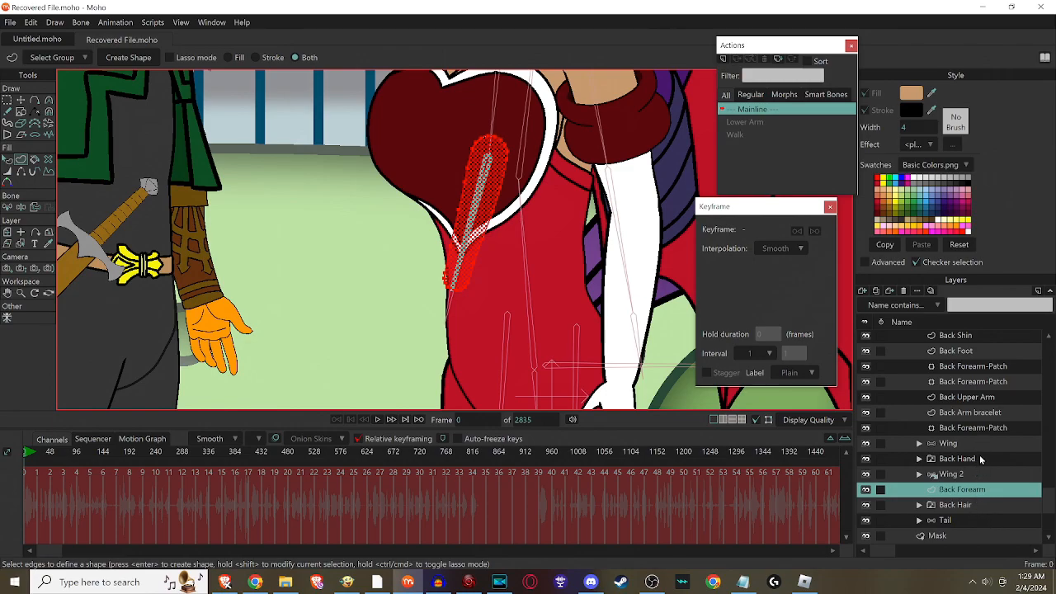
Make Back Hand the active layer and save the project.
click(956, 457)
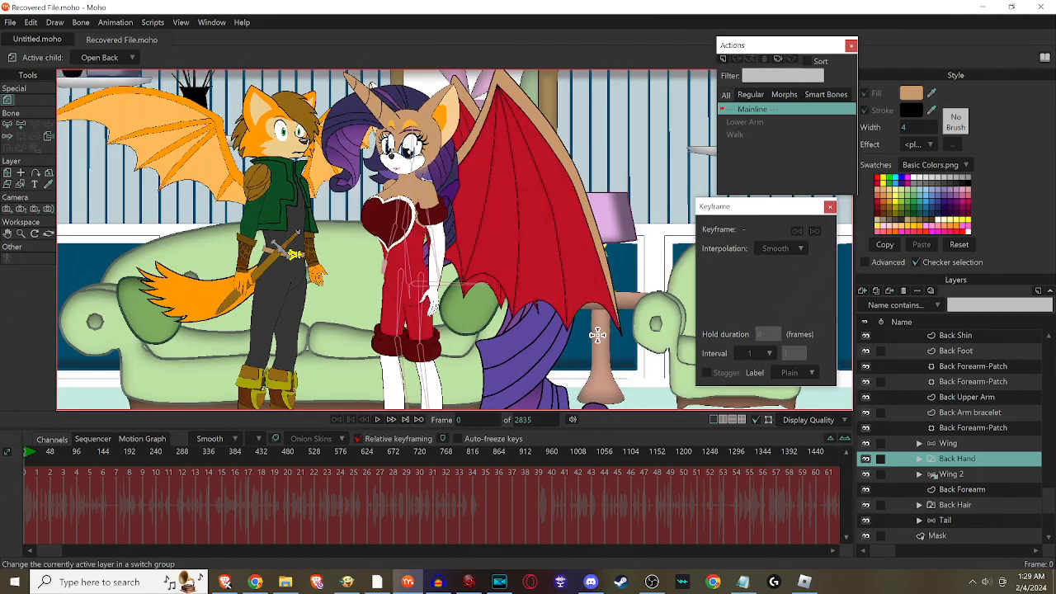
key(ctrl+s)
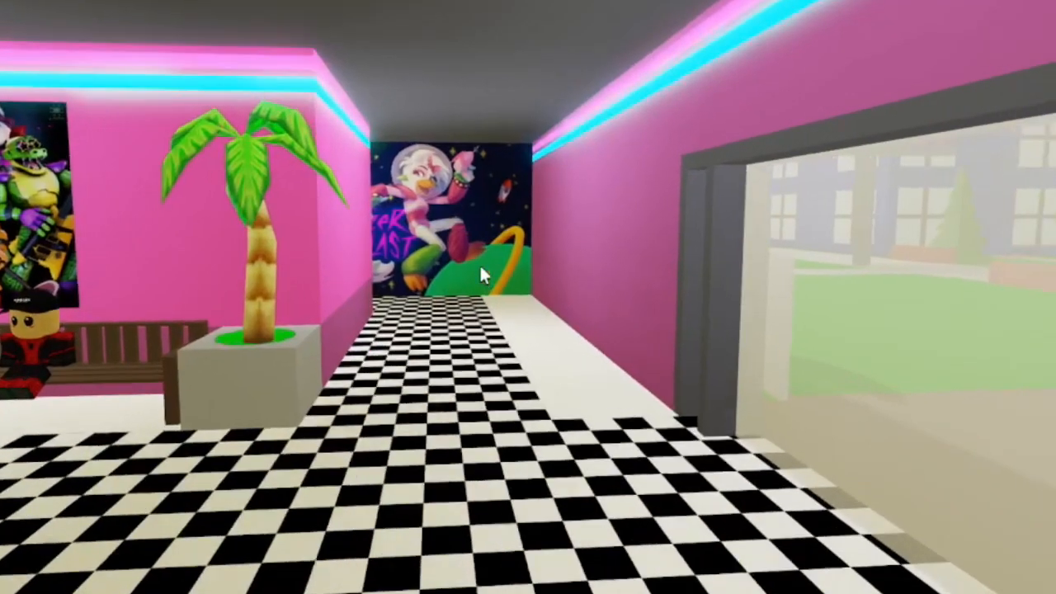
mouse_move(483, 274)
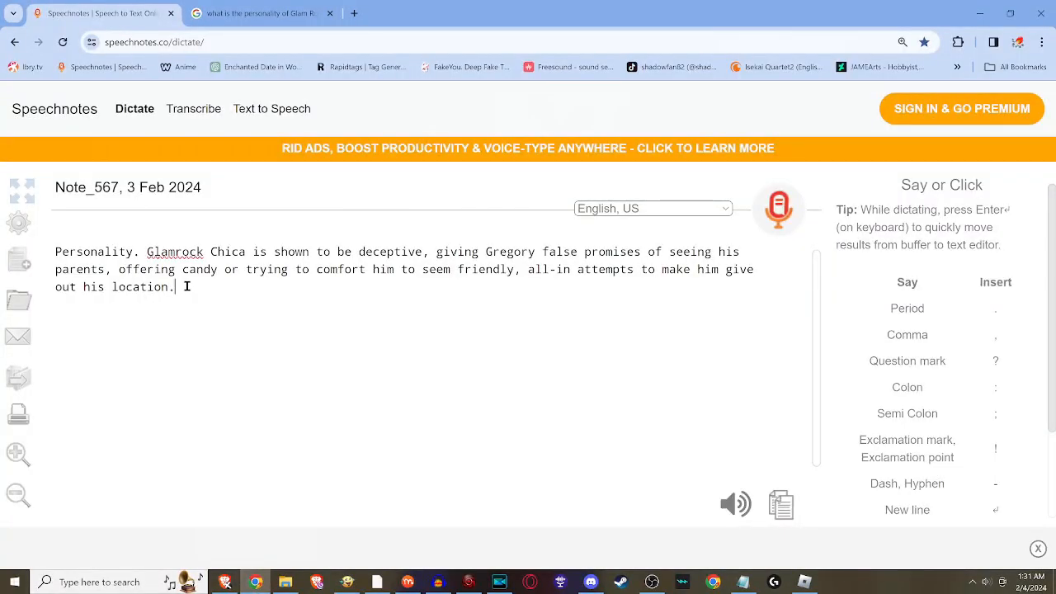
Select and clear the Glamrock Chica note, then start dictating the Amy Rose outfit line.
key(ctrl+a)
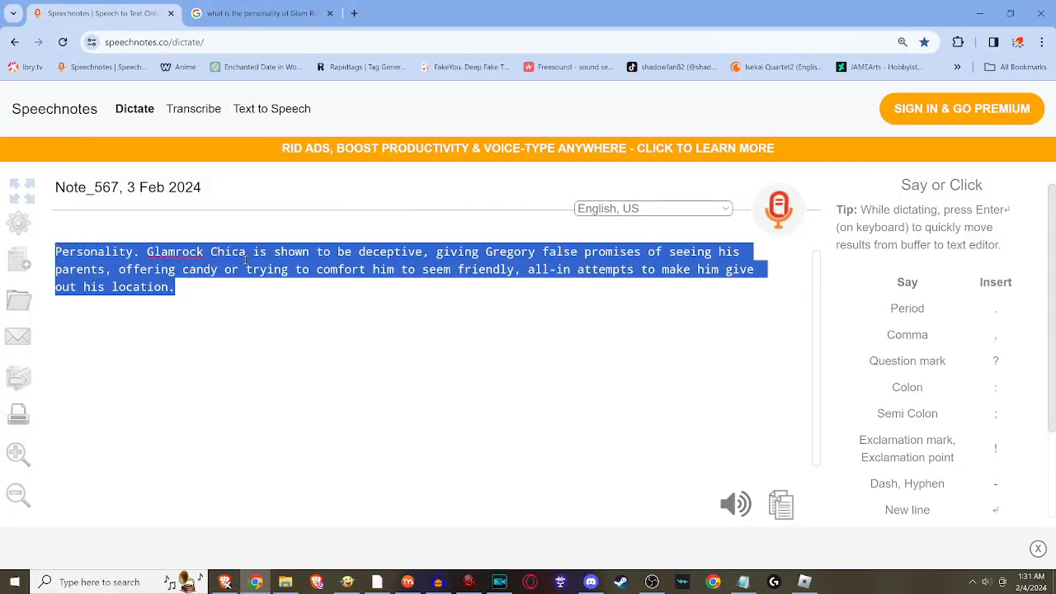
click(778, 209)
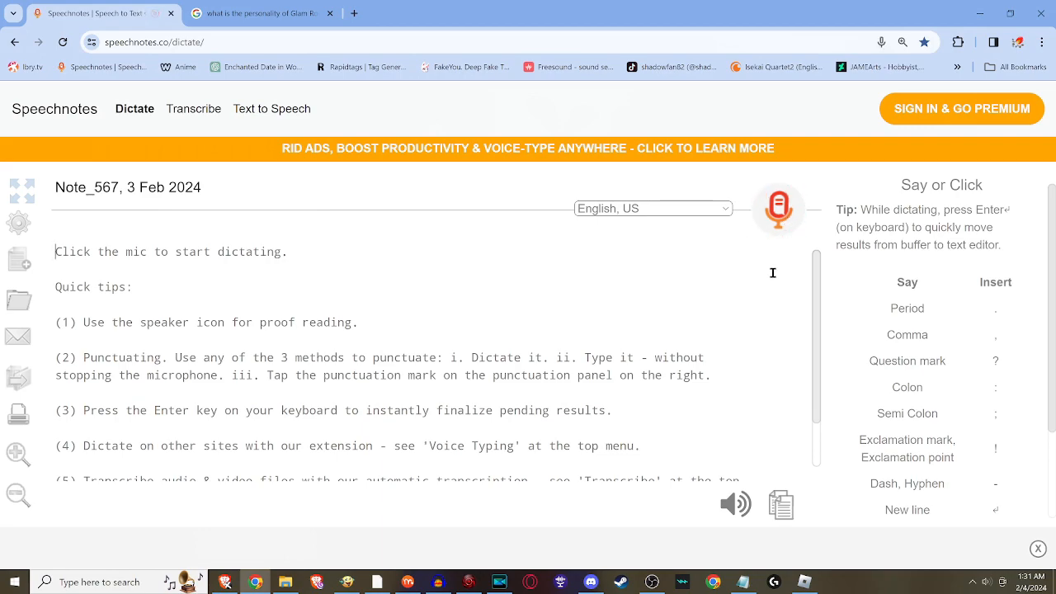
click(776, 208)
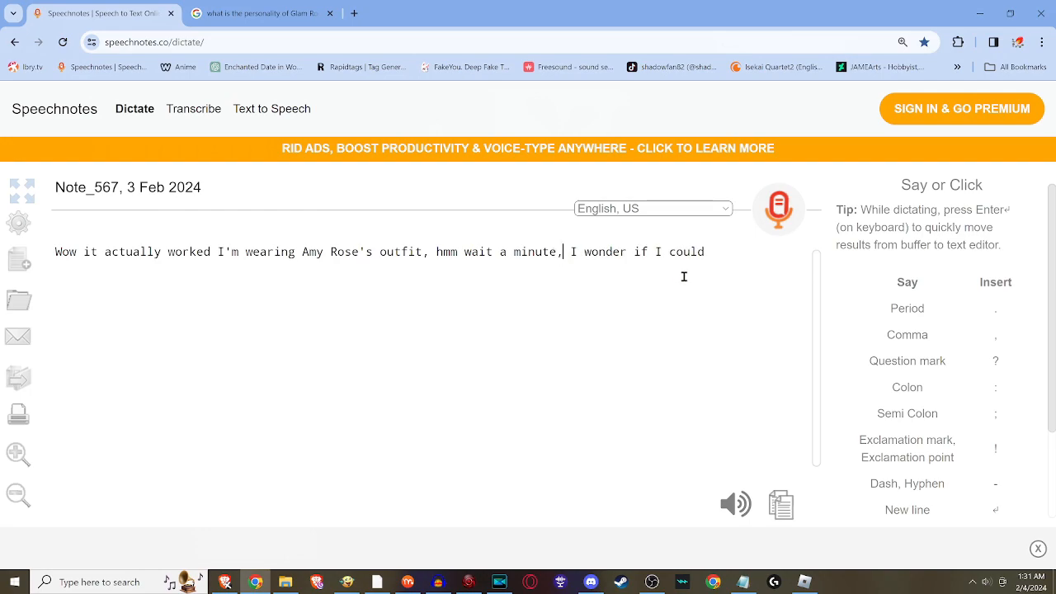
mouse_move(278, 251)
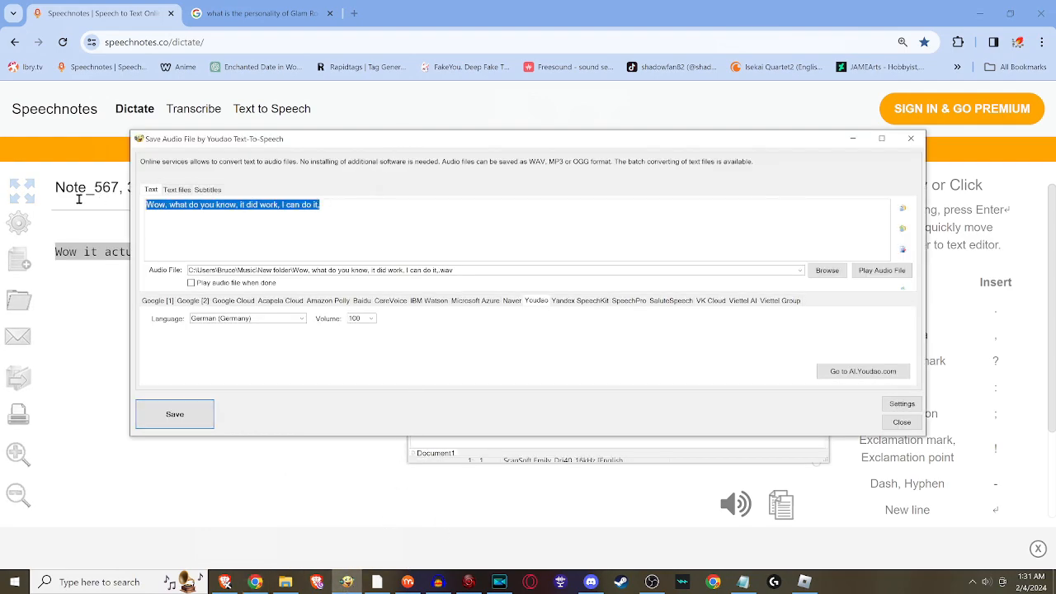
Enter the Amy Rose outfit line, enable play-after-save, and name the WAV file.
text(Wow it actually worked I'm wearing Amy Rose's outfit, hmm wait a minute, I wonder if I could)
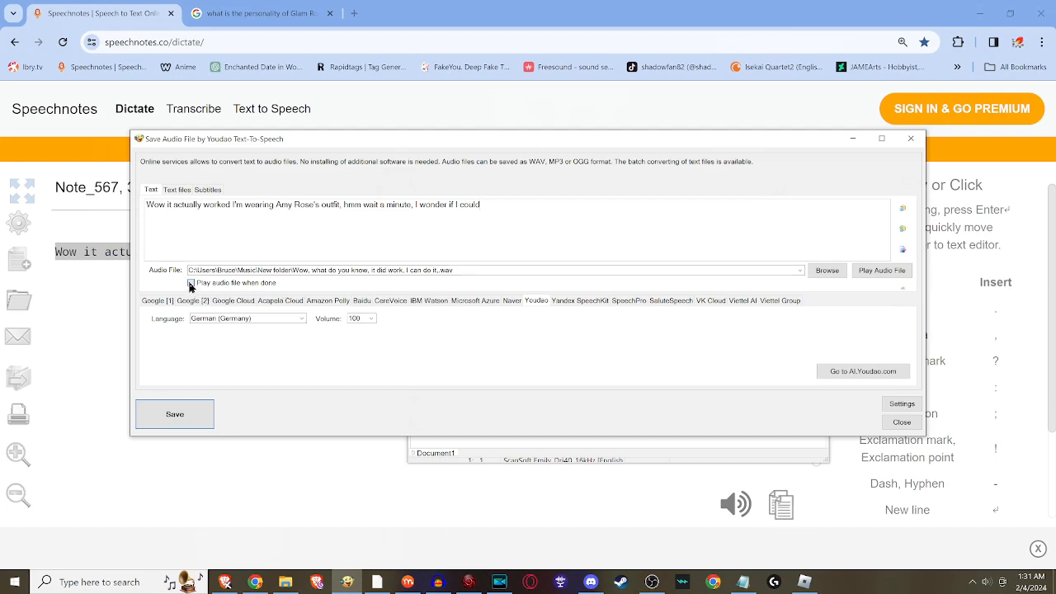
click(190, 282)
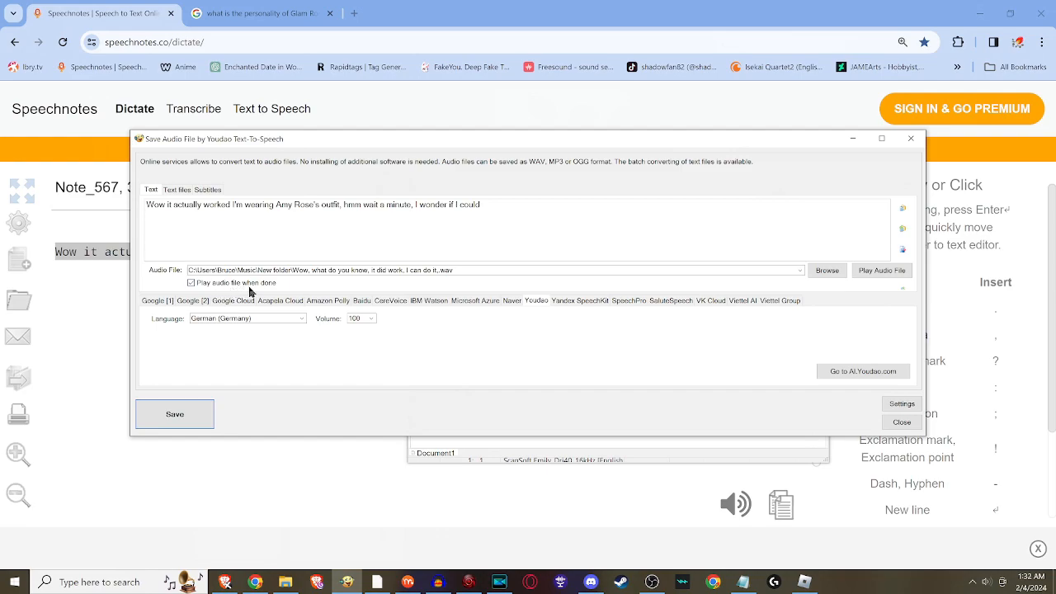
mouse_move(860, 288)
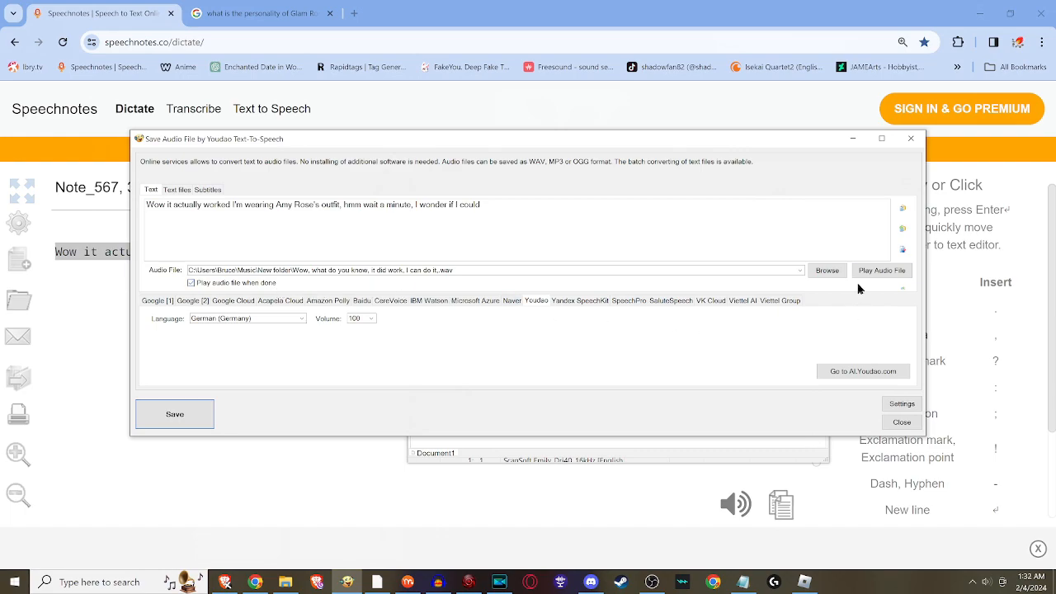
click(827, 269)
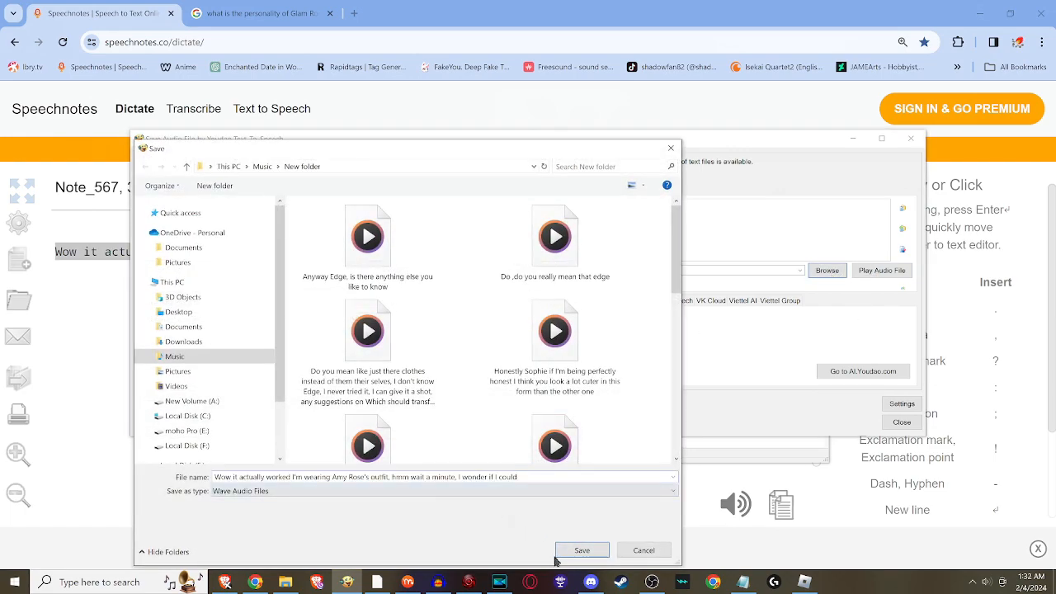
click(581, 549)
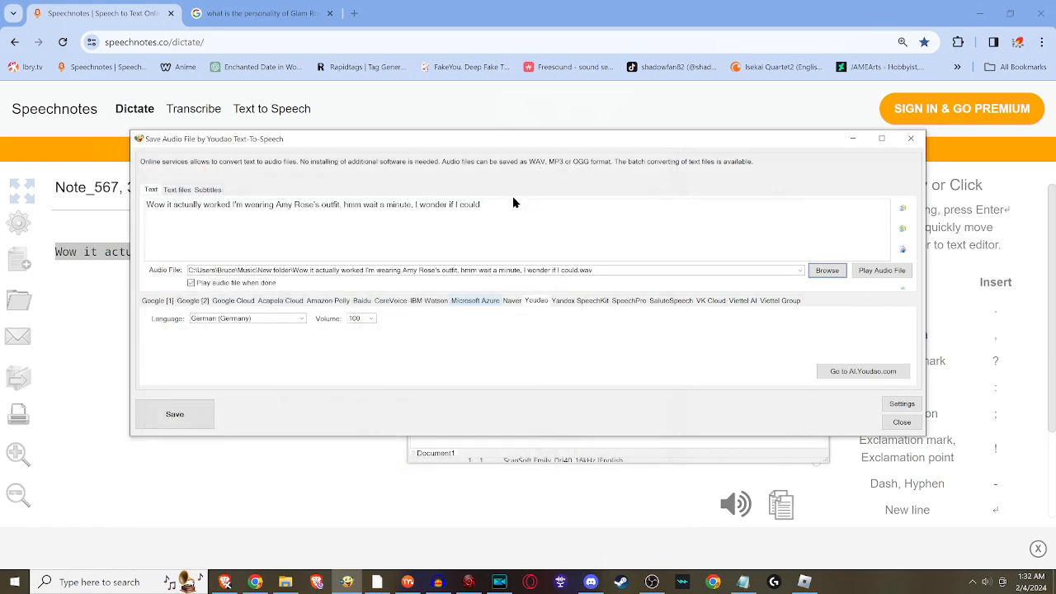
Remove the invalid question mark from the WAV file name and confirm.
click(174, 413)
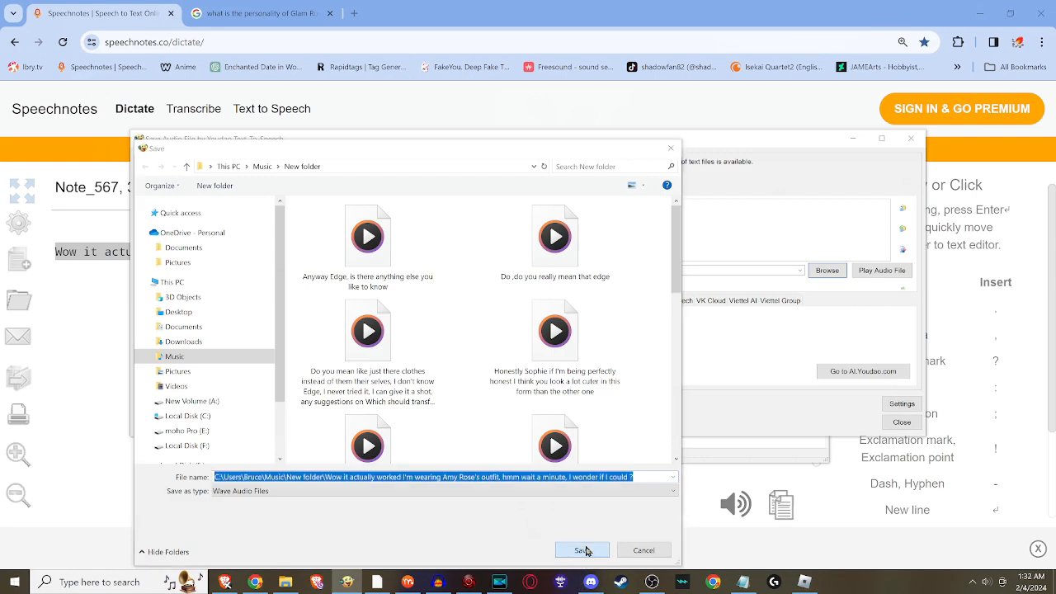
click(581, 549)
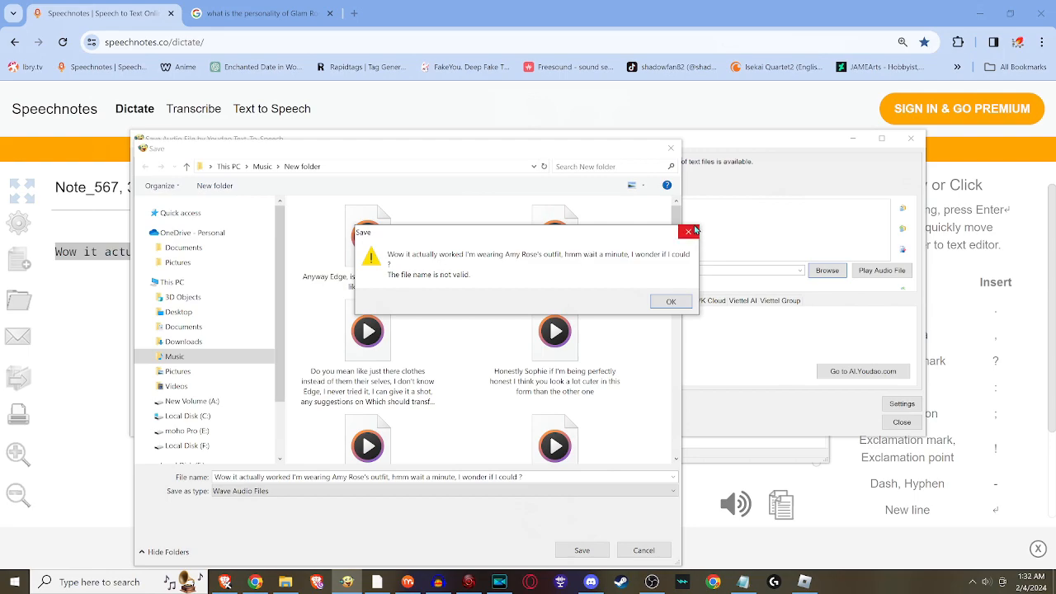
click(671, 300)
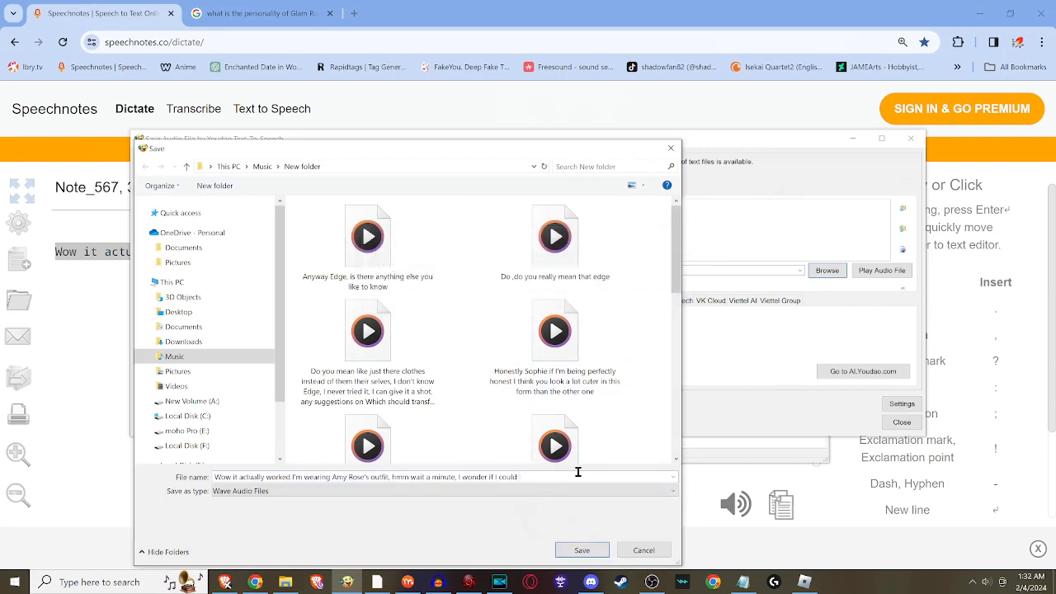
click(582, 550)
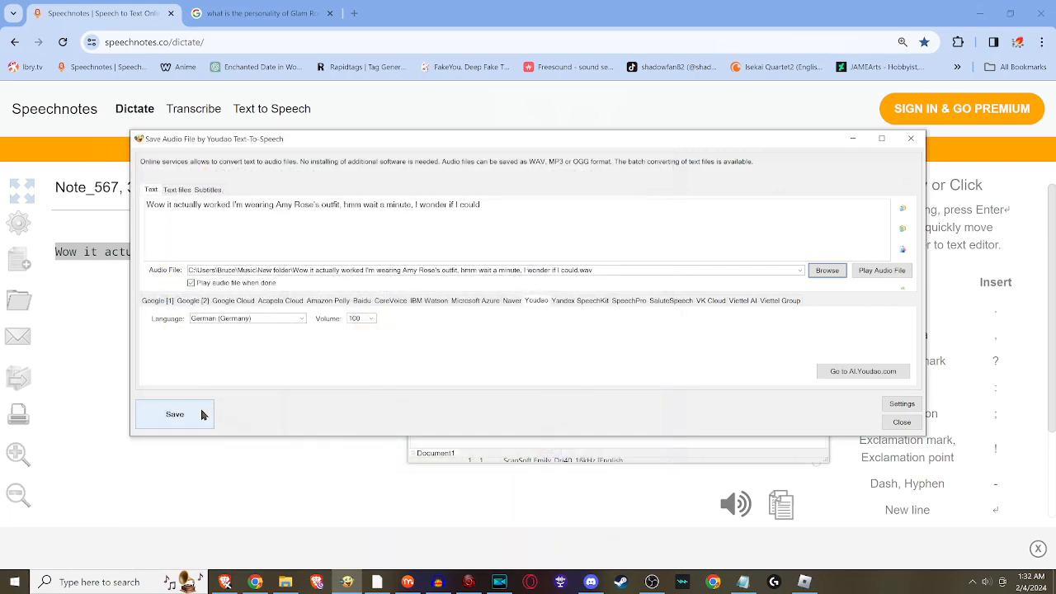
Save the Amy Rose outfit audio, then open the new 7-second WAV from Music's New folder.
click(174, 414)
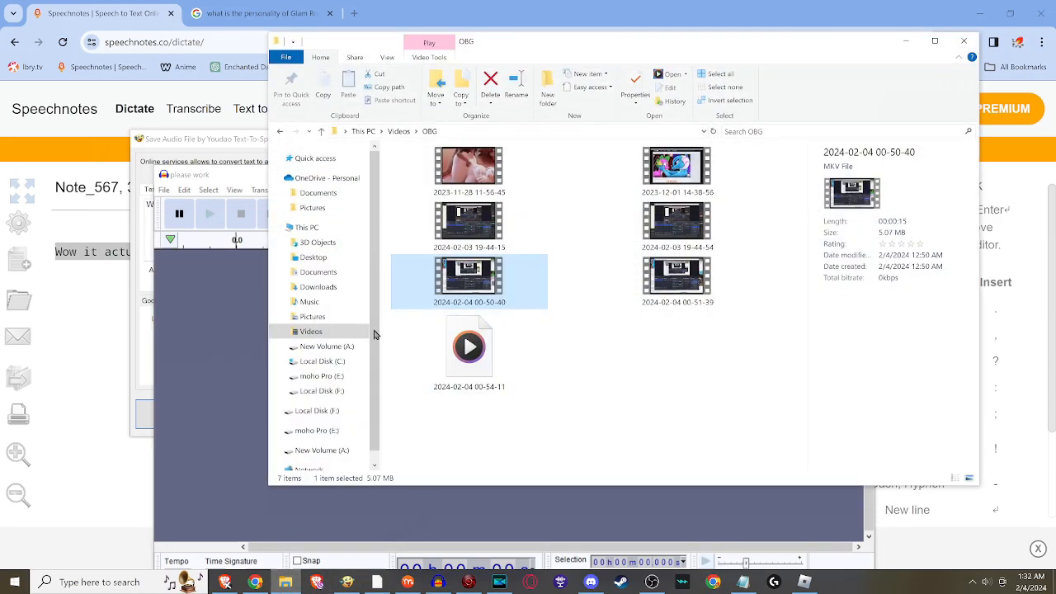
click(311, 316)
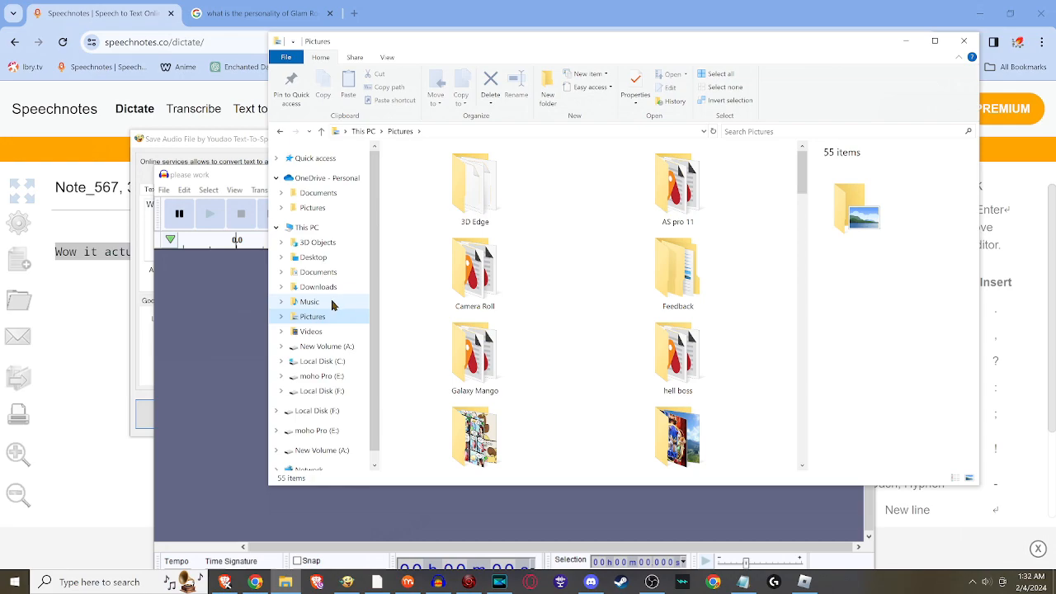
click(312, 301)
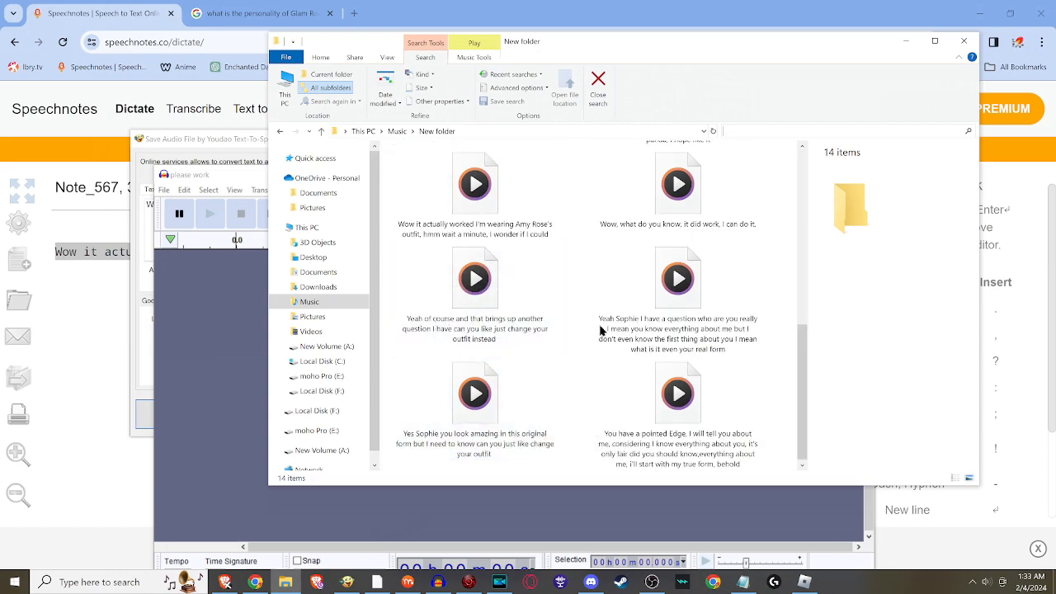
click(474, 193)
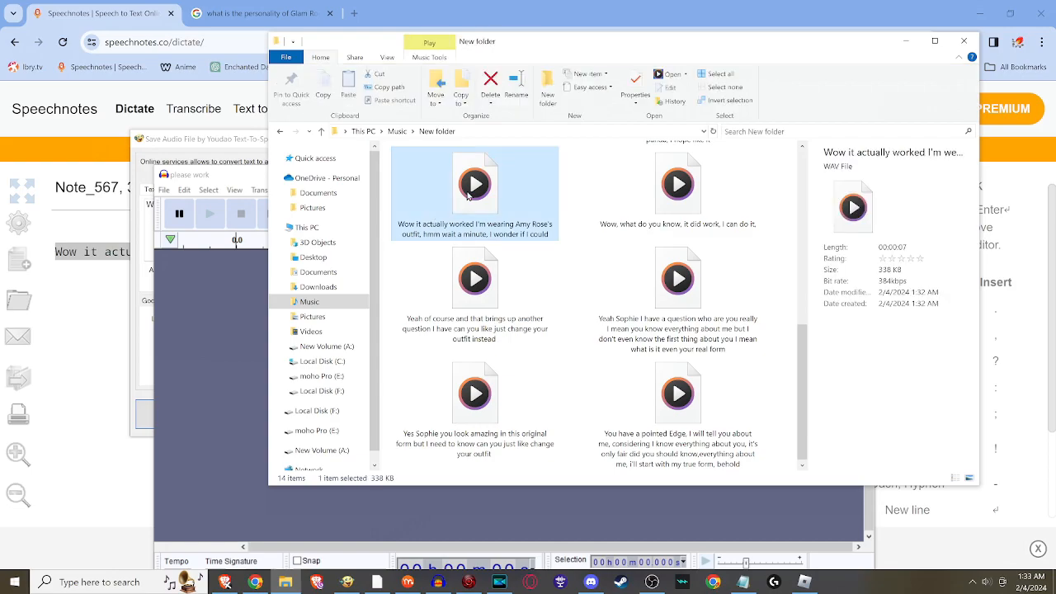
double_click(475, 183)
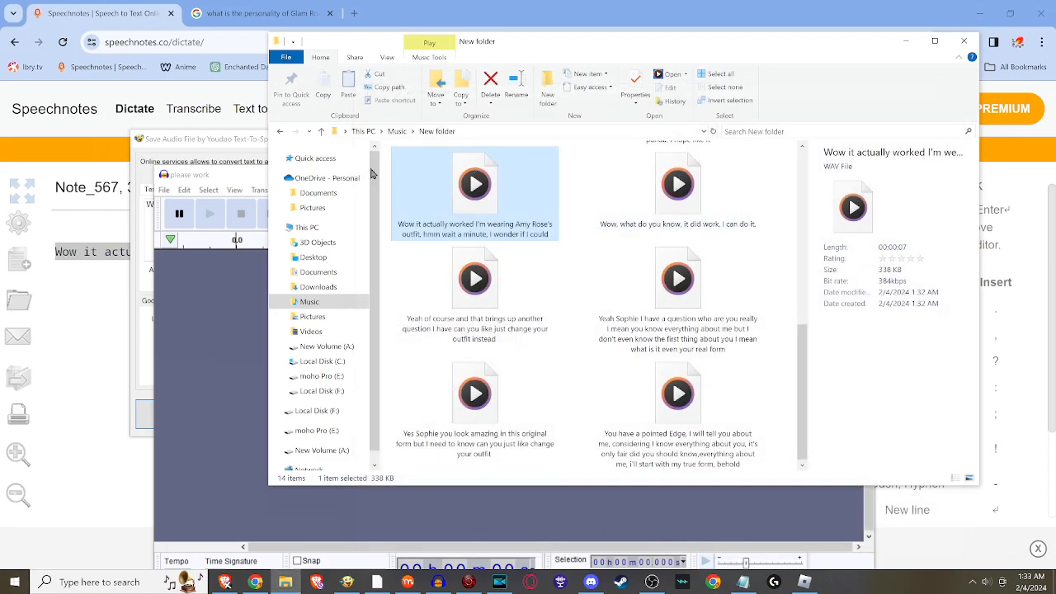
mouse_move(218, 396)
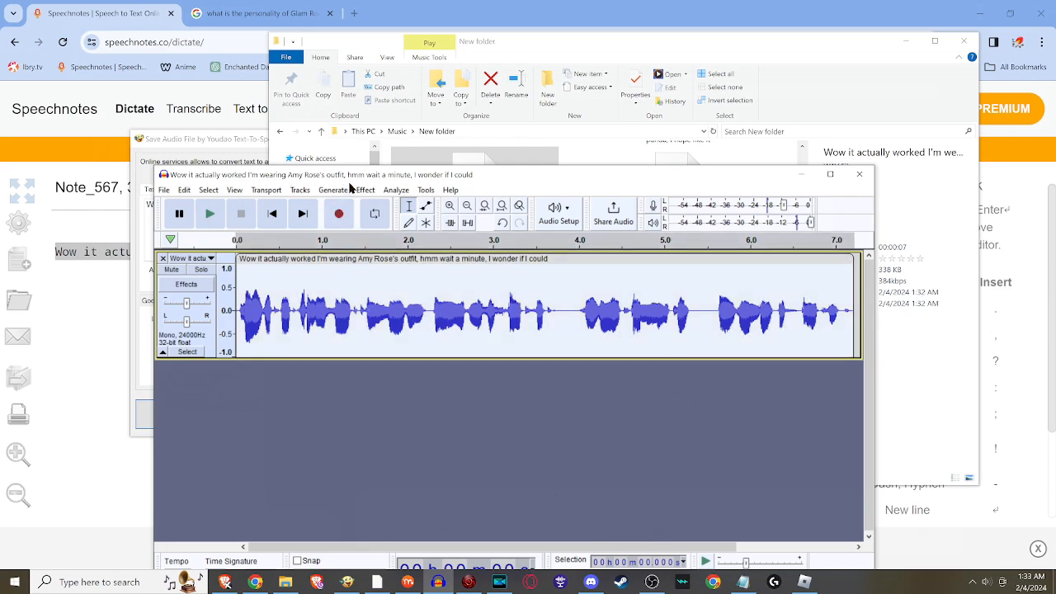
Preview and apply an Echo with 0.1 s delay and 0.2 decay to the recording.
click(365, 190)
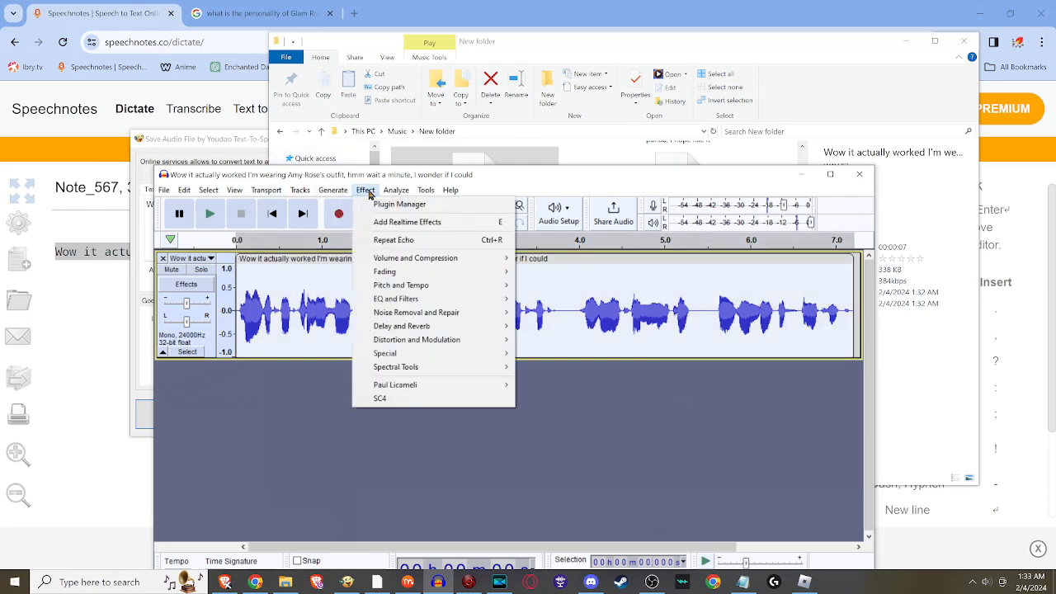
mouse_move(417, 312)
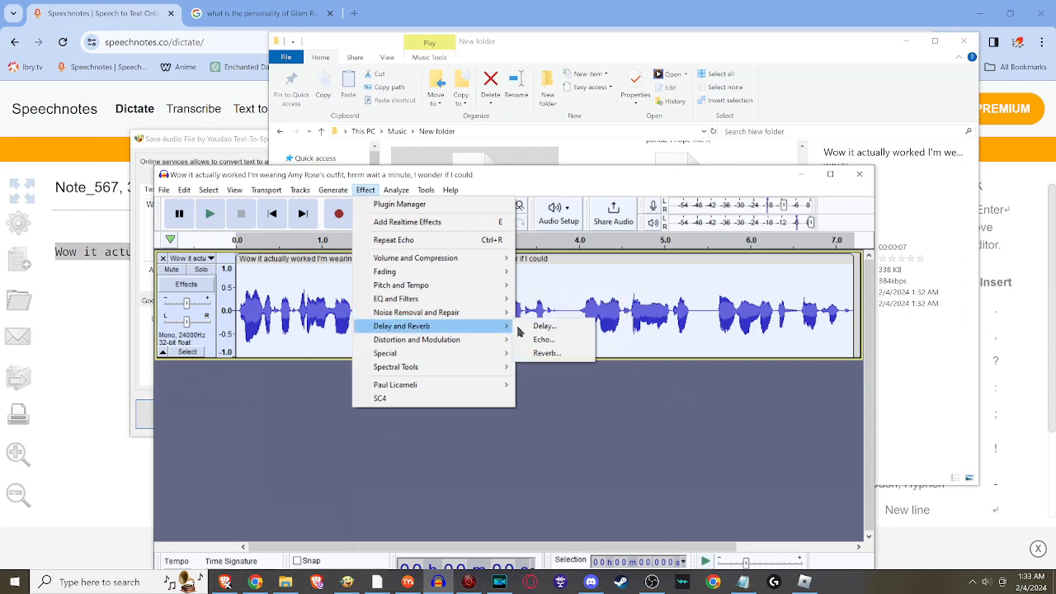
click(543, 339)
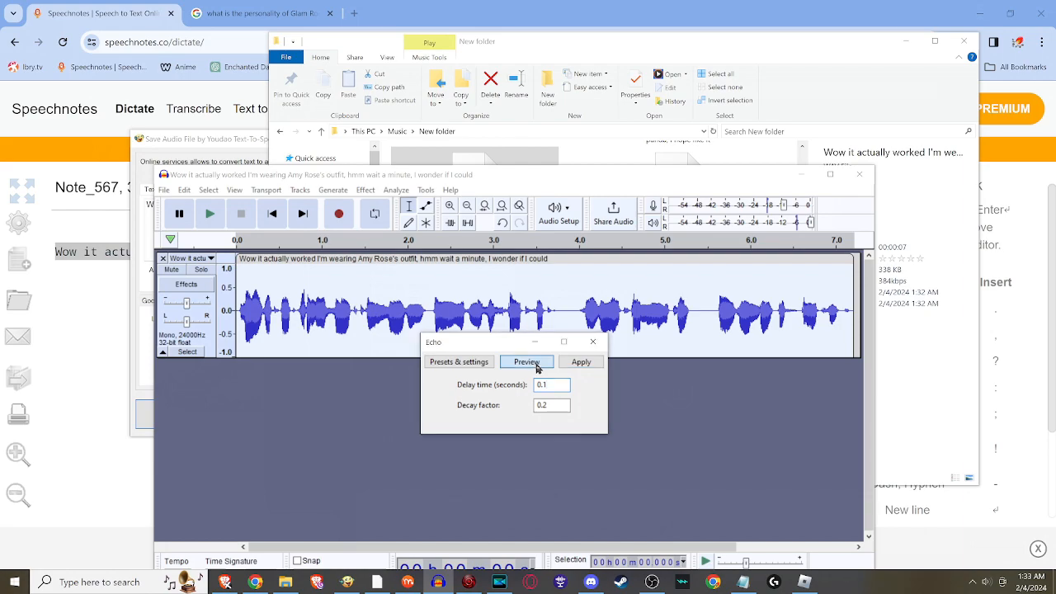
click(527, 361)
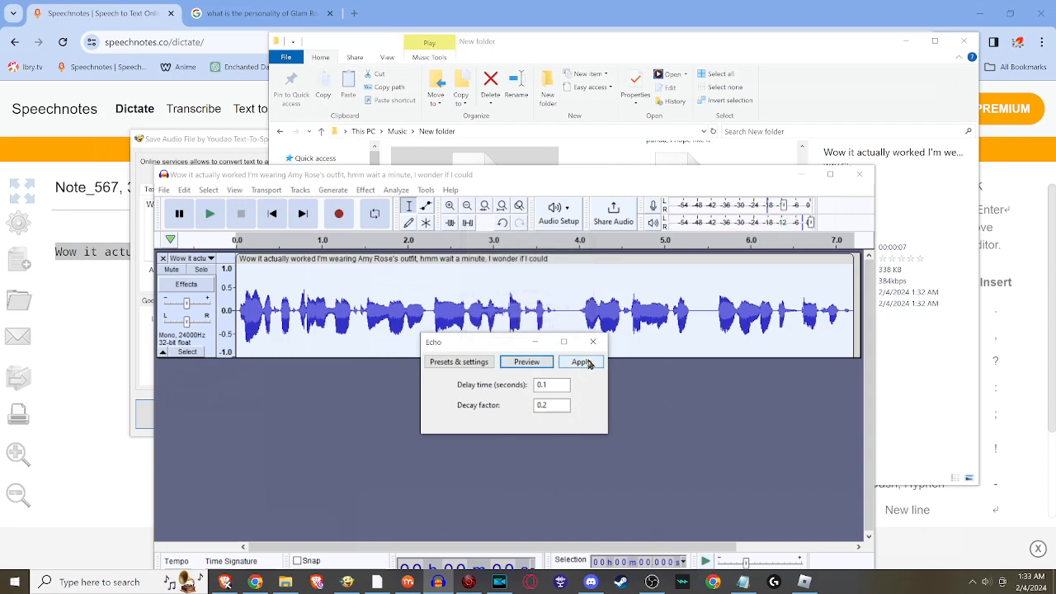
click(581, 361)
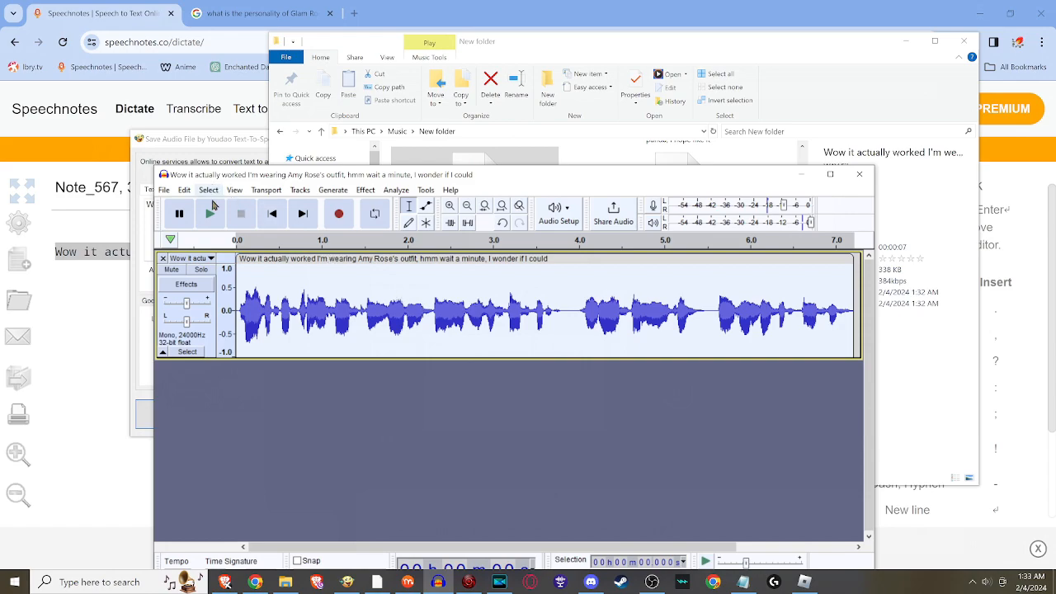
Export the echoed clip as a WAV into New folder, overwriting the existing file.
click(163, 190)
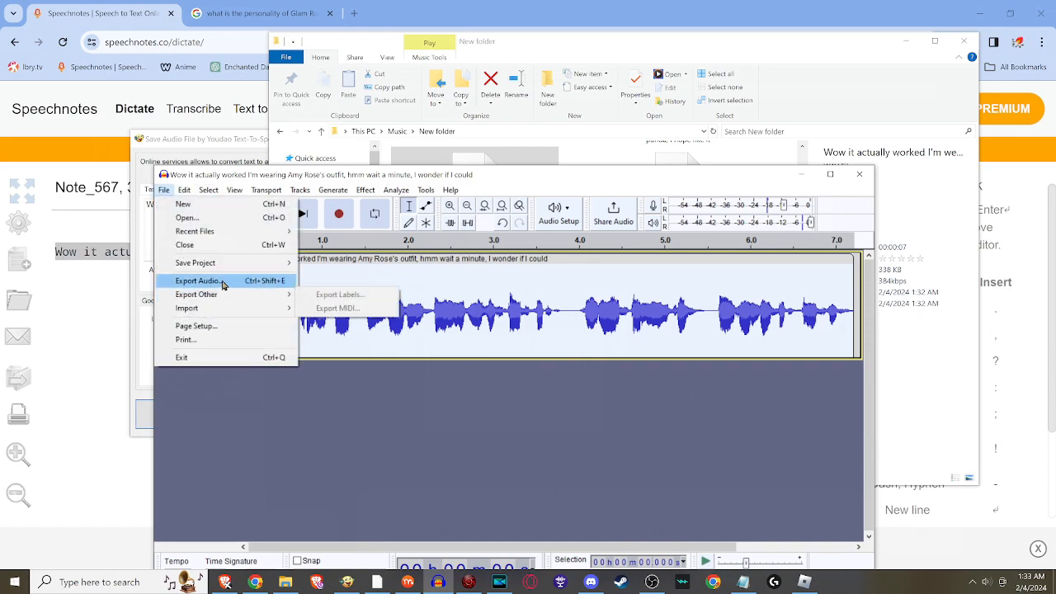
click(198, 281)
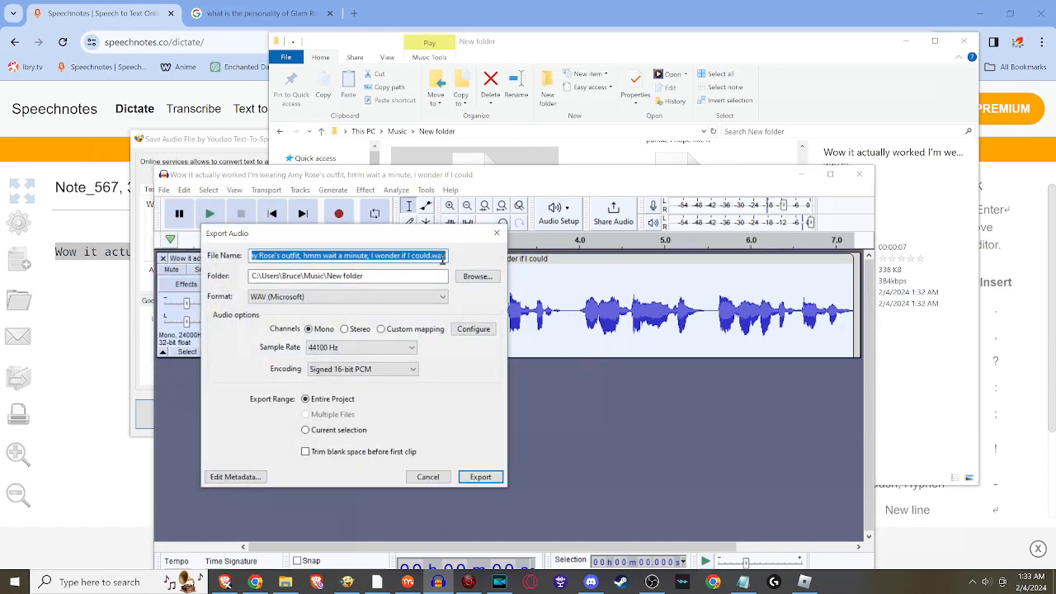
click(480, 476)
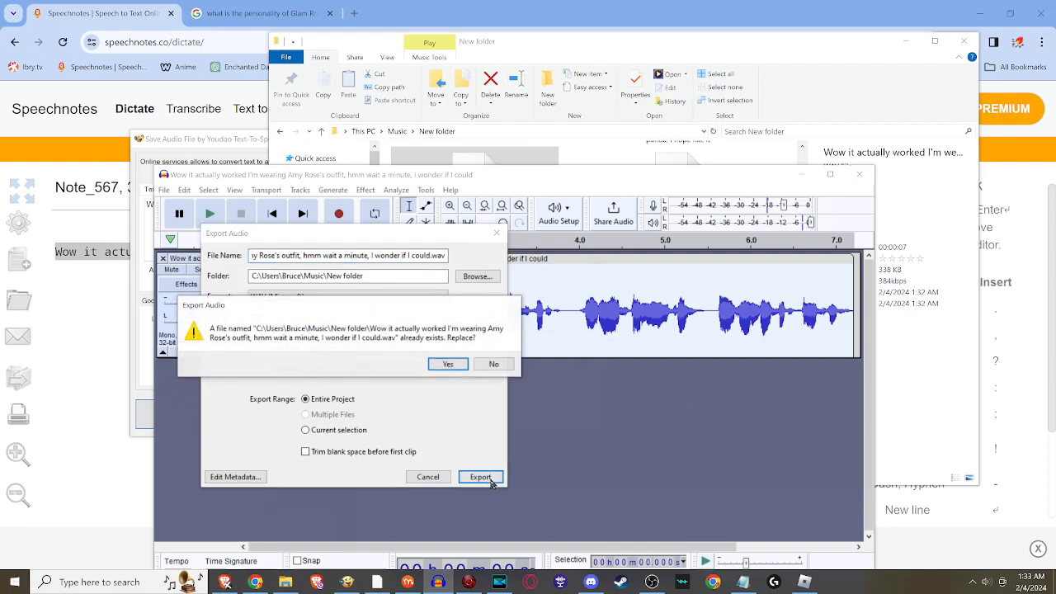
click(447, 364)
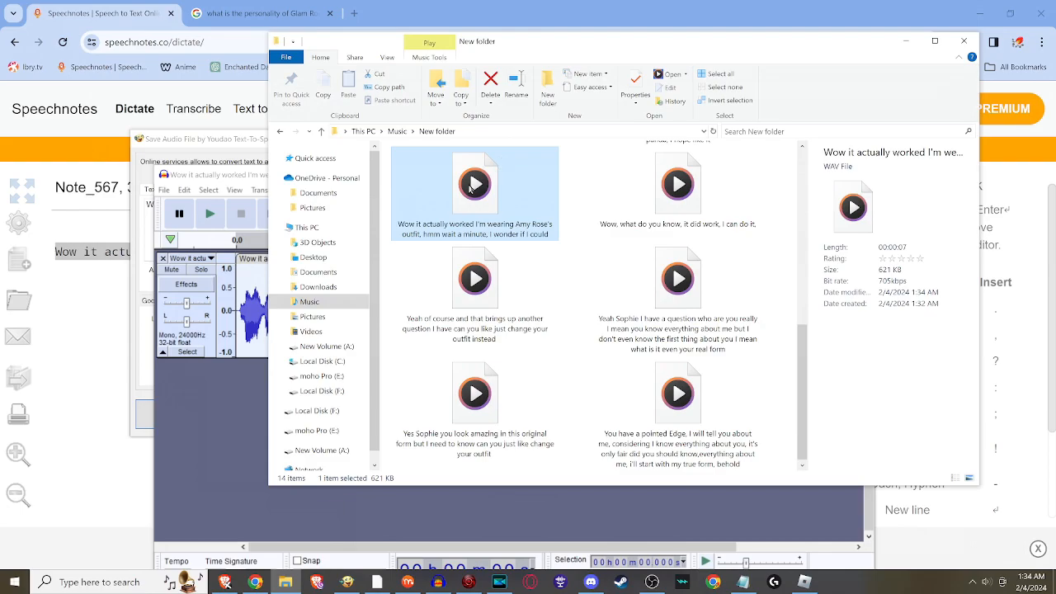
Return to Moho at an earlier frame and import the exported WAV as an audio layer.
double_click(474, 193)
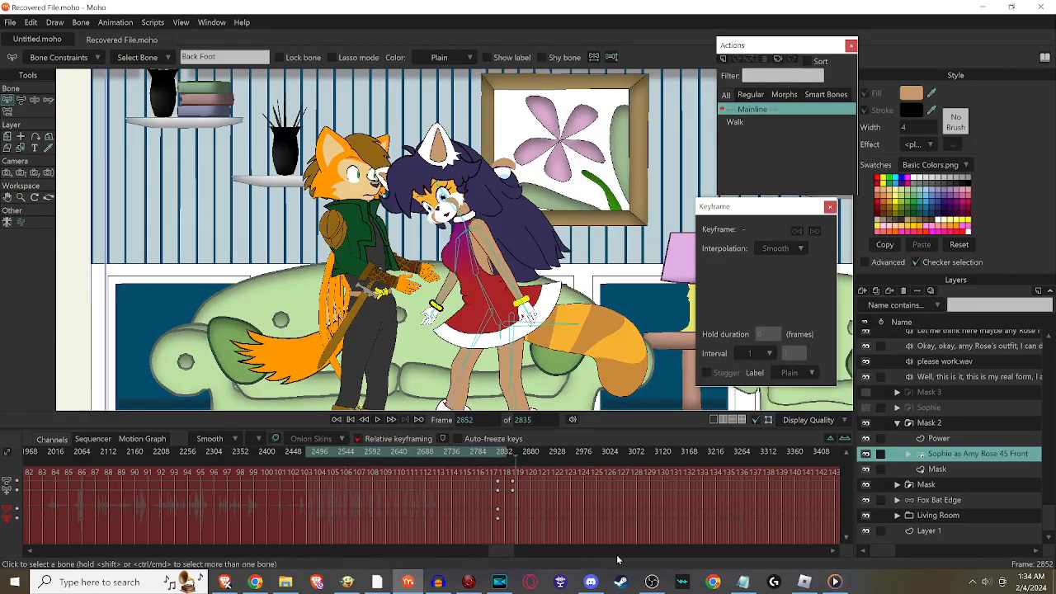
click(499, 451)
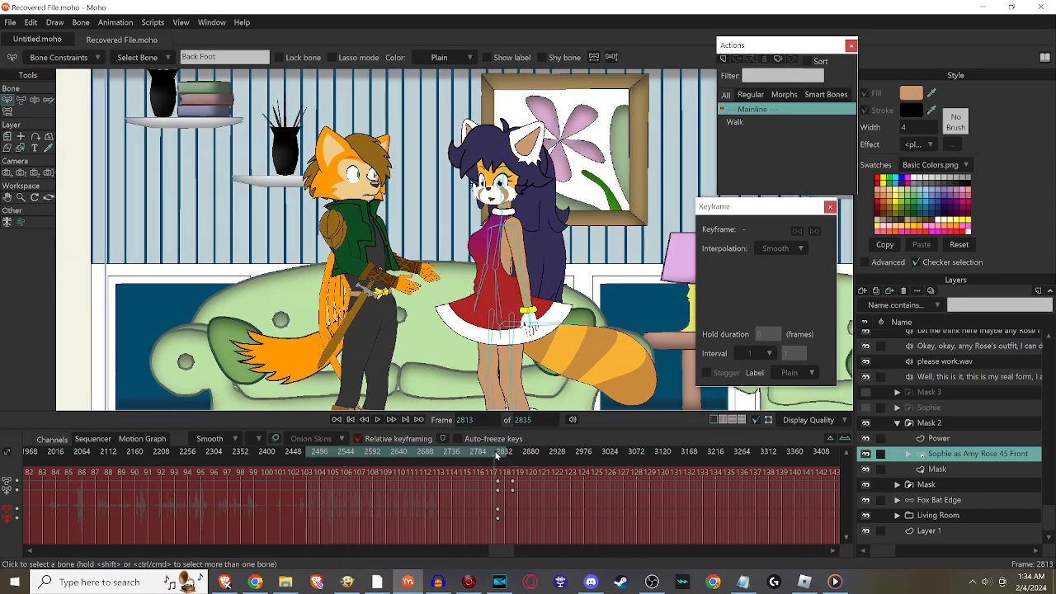
mouse_move(532, 582)
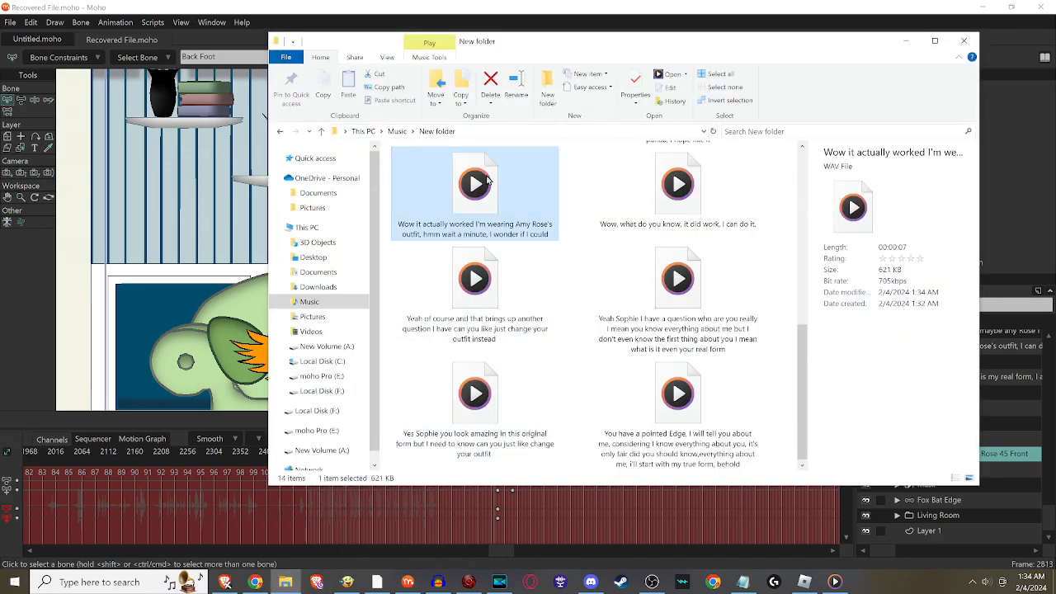
mouse_move(208, 265)
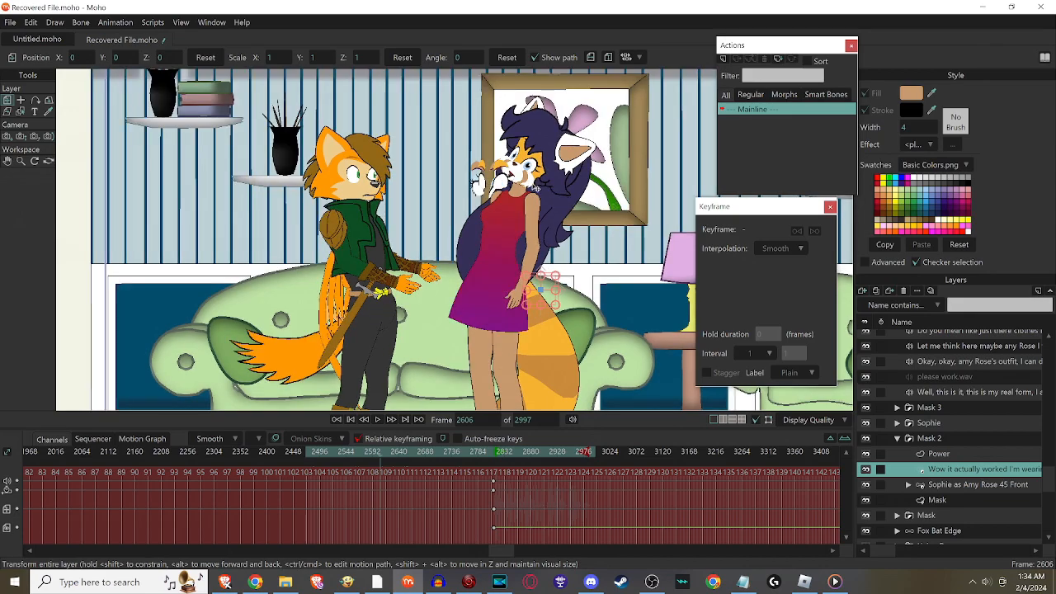
mouse_move(658, 345)
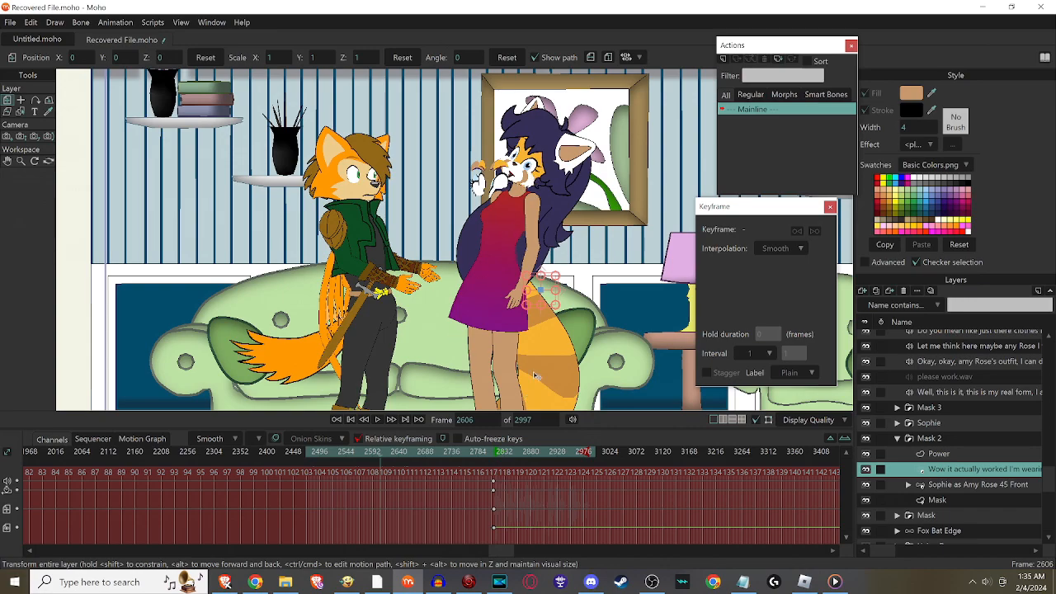
mouse_move(518, 386)
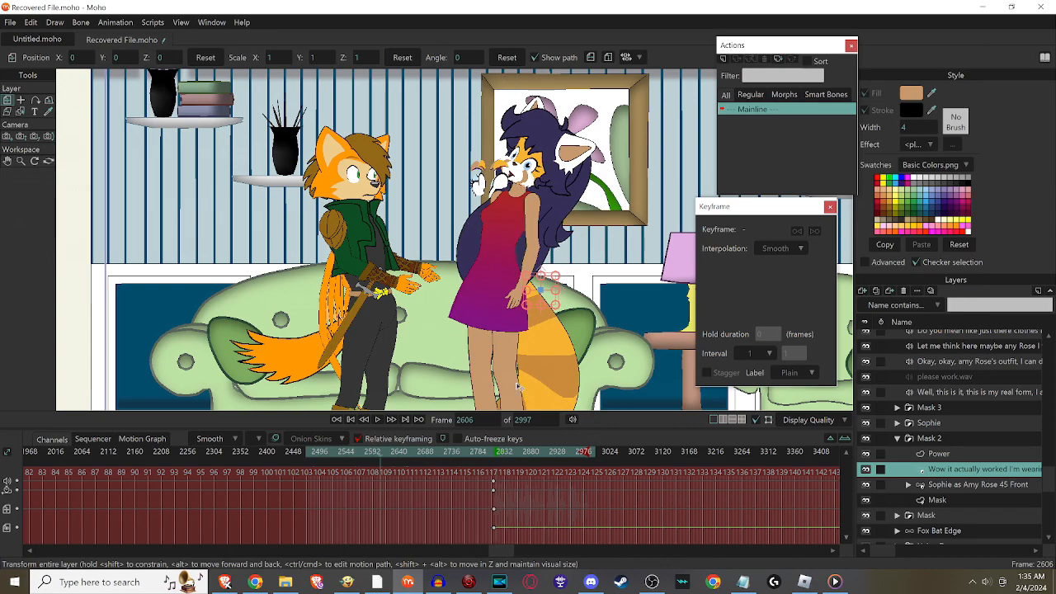
click(462, 451)
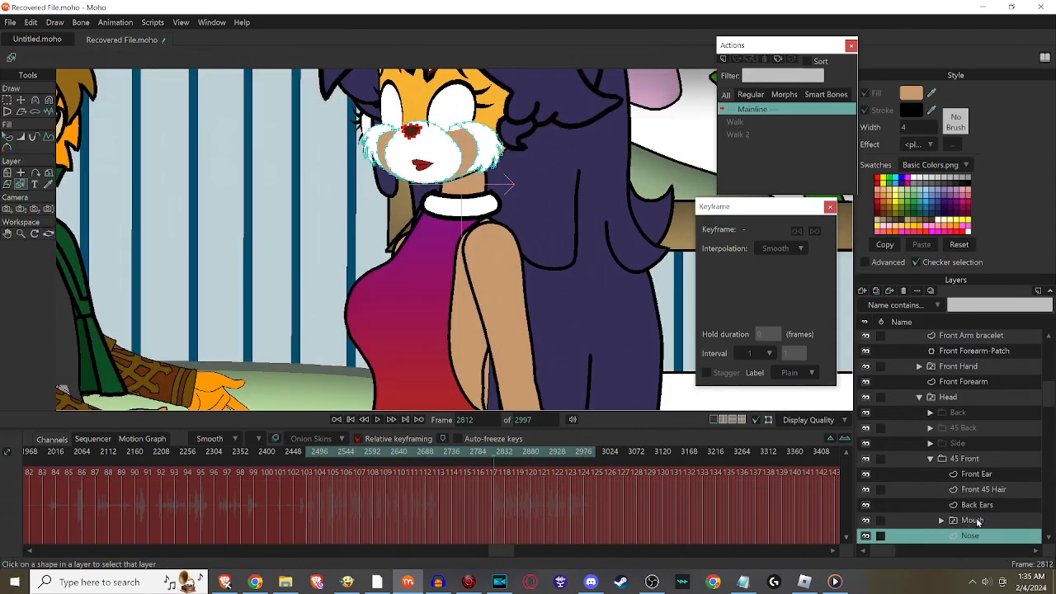
Set the Mouth layer's audio sync source to the Amy Rose outfit WAV and apply it.
double_click(971, 520)
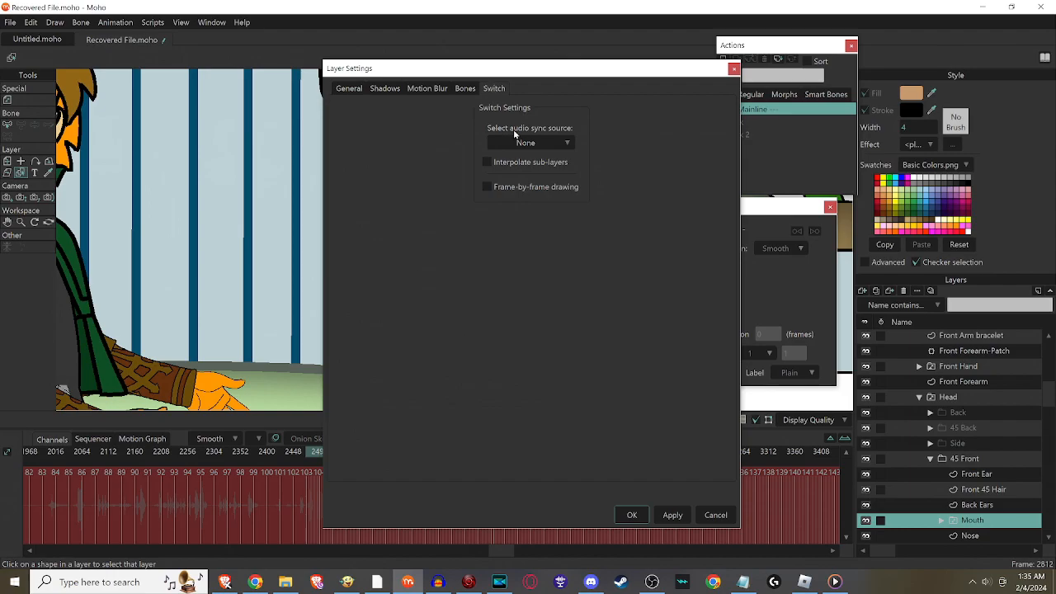
click(529, 142)
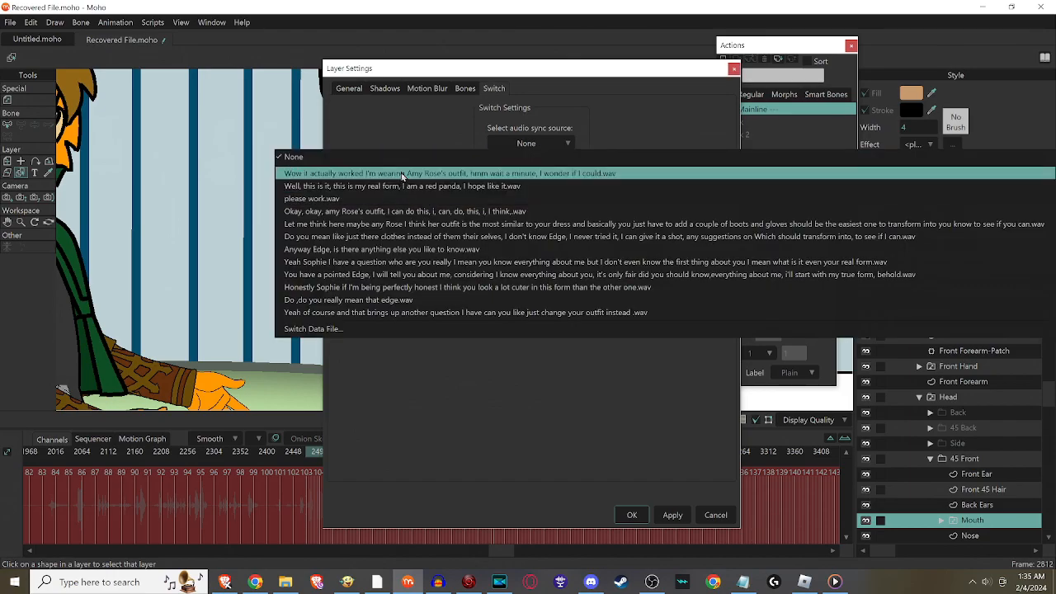
click(445, 173)
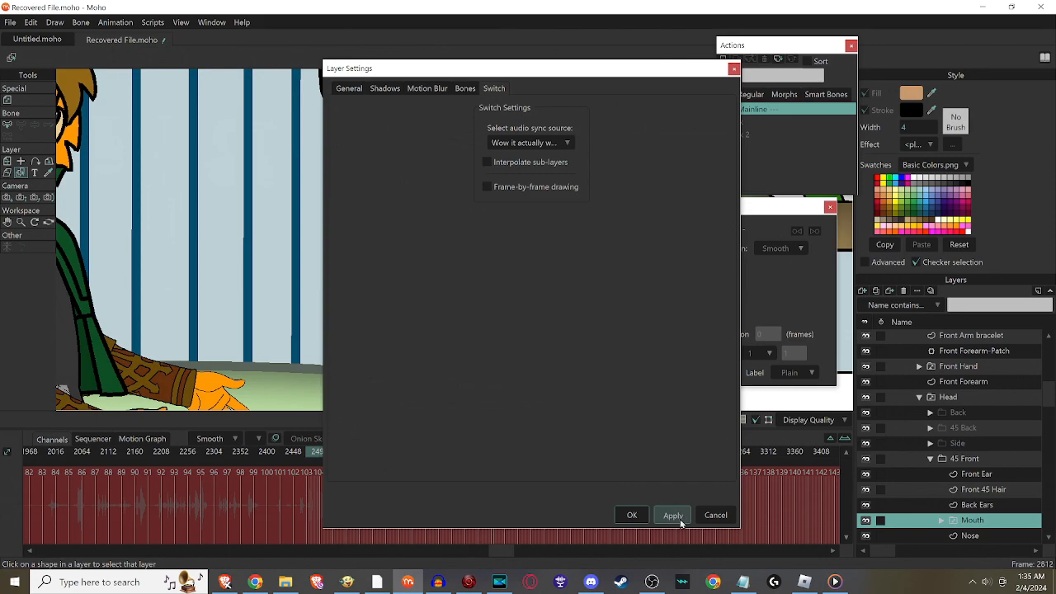
click(672, 515)
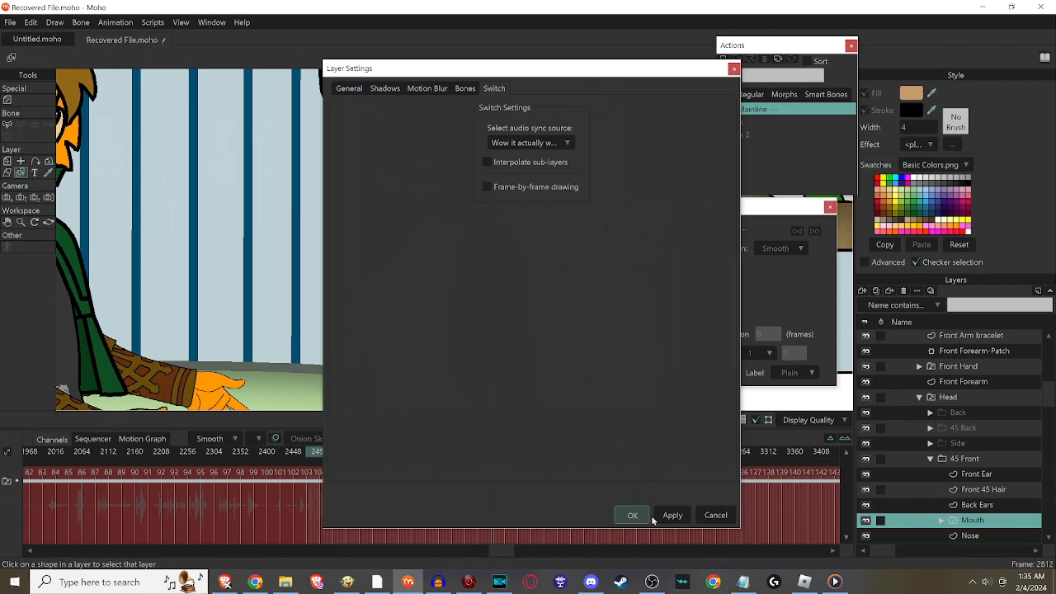
mouse_move(257, 267)
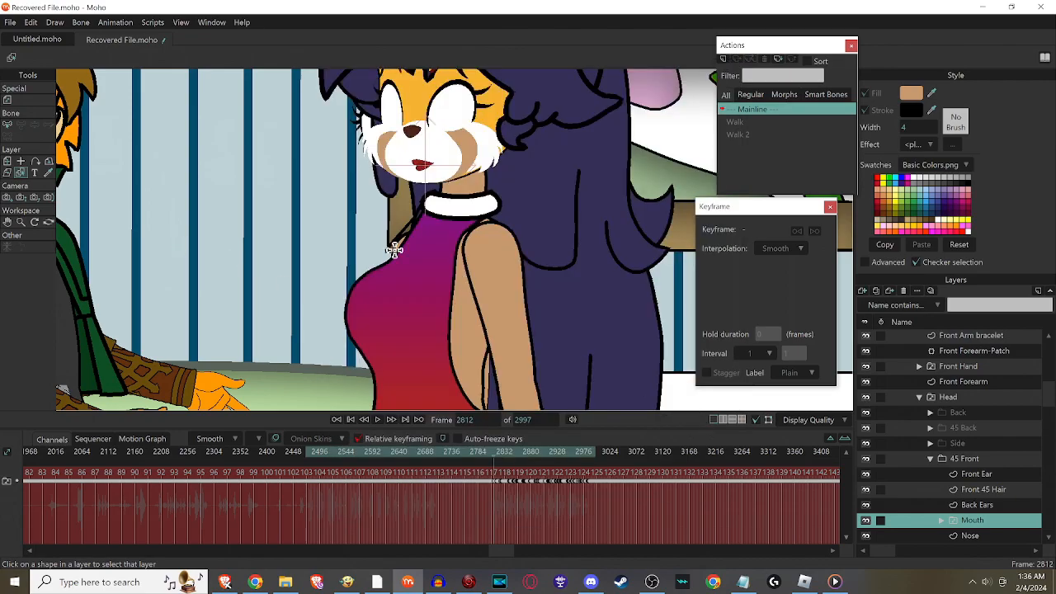
mouse_move(332, 270)
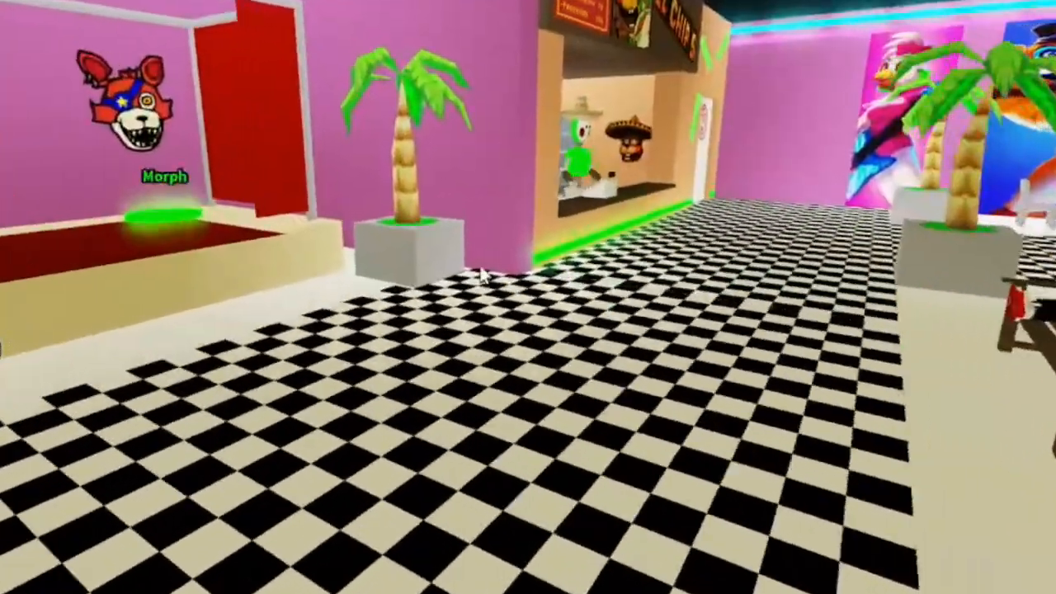
mouse_move(484, 273)
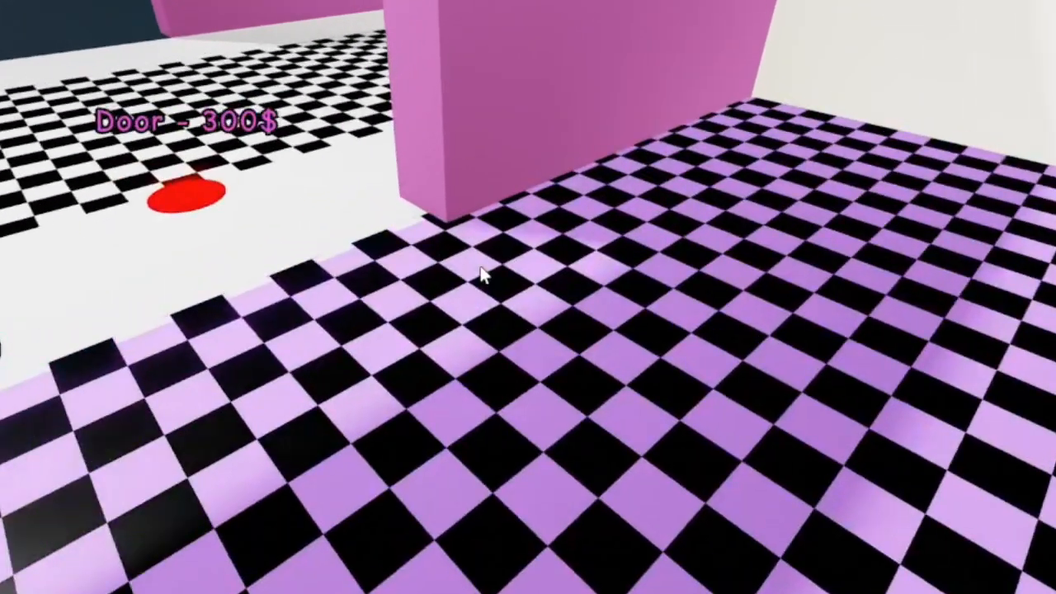
mouse_move(487, 276)
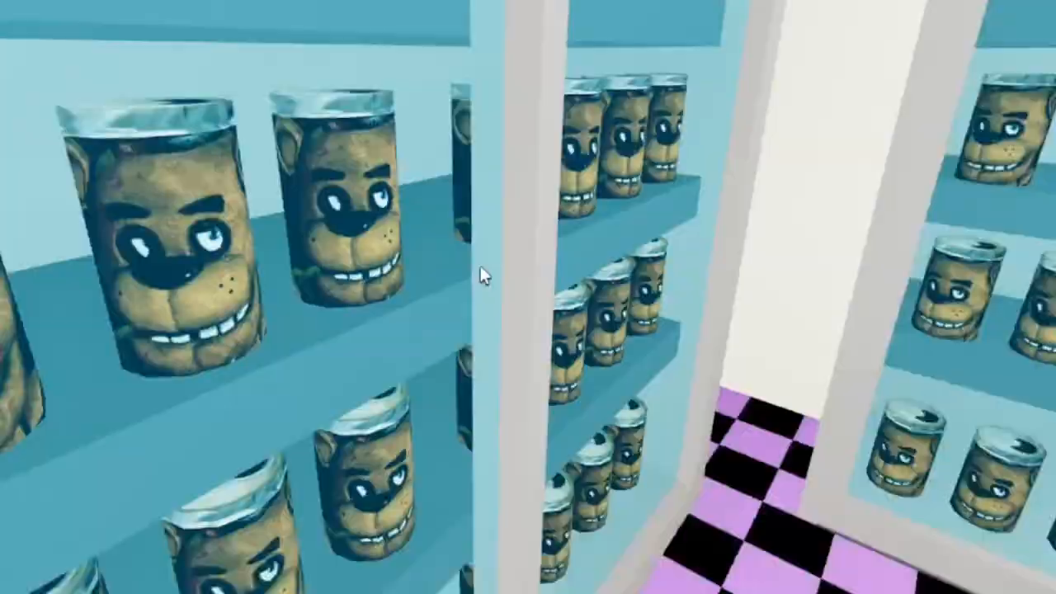
mouse_move(495, 281)
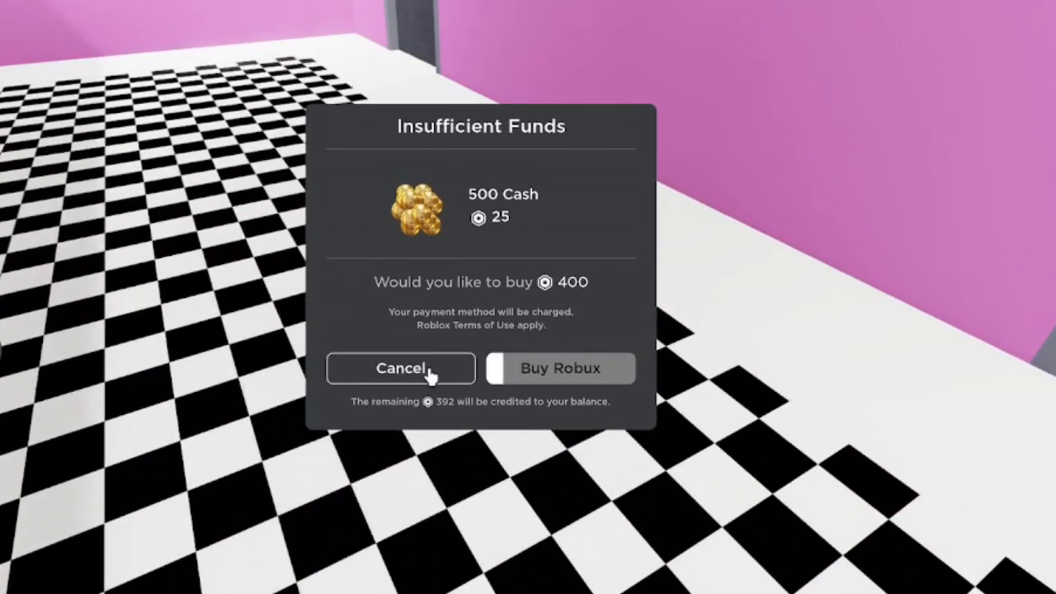
Cancel the Insufficient Funds prompt for the 500 Cash purchase.
click(400, 367)
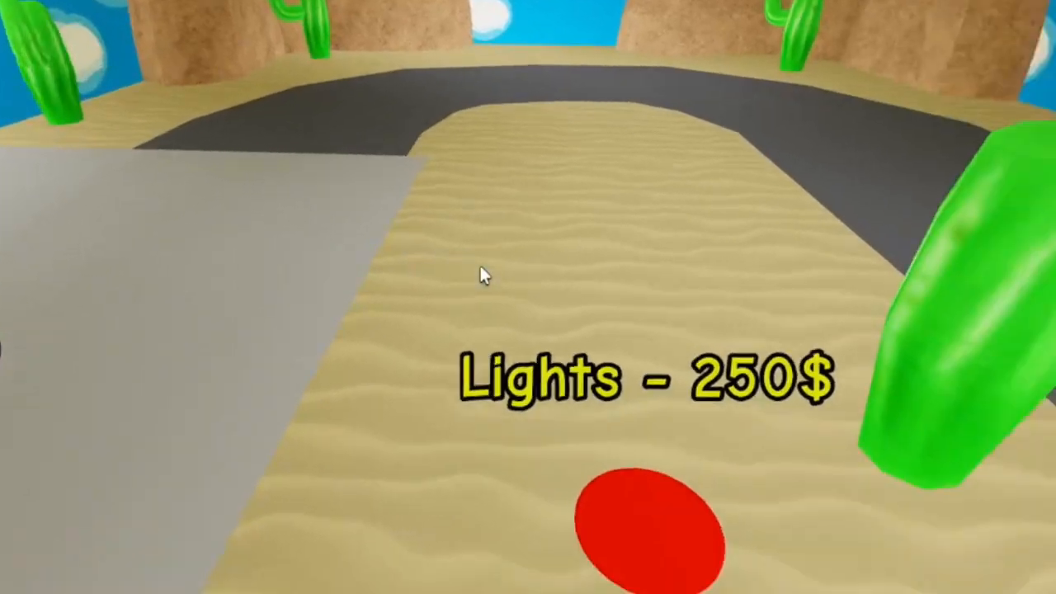
mouse_move(484, 276)
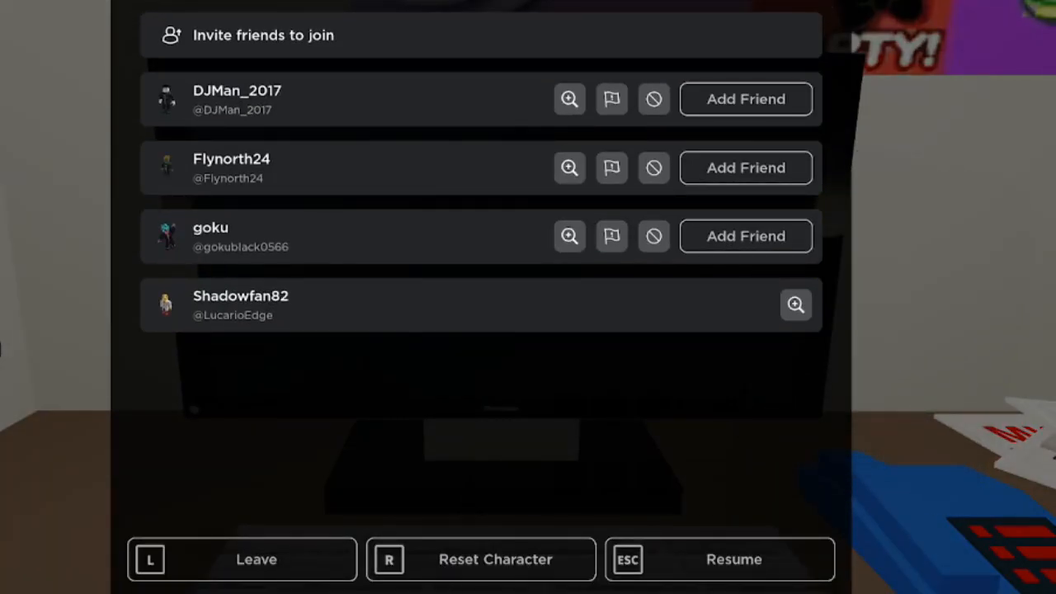
Switch back to Moho and move the timeline to frame 2802.
click(407, 582)
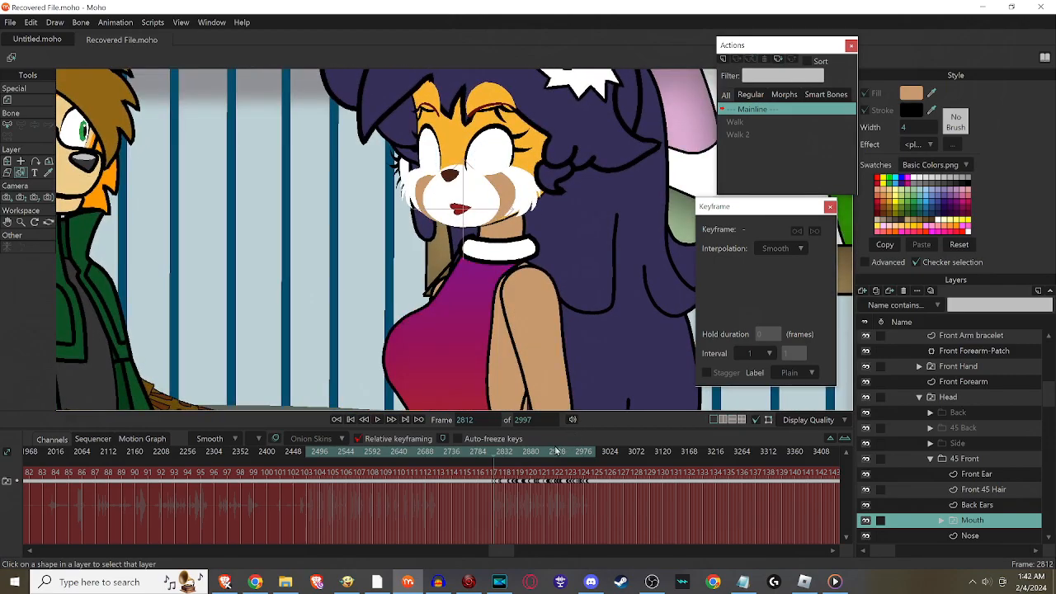
click(535, 451)
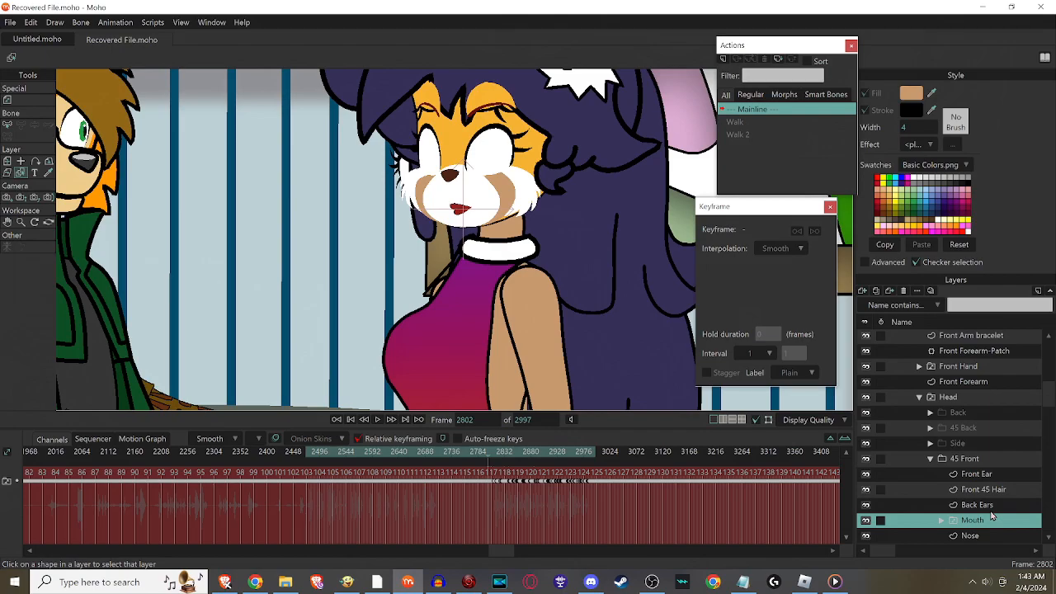
mouse_move(996, 470)
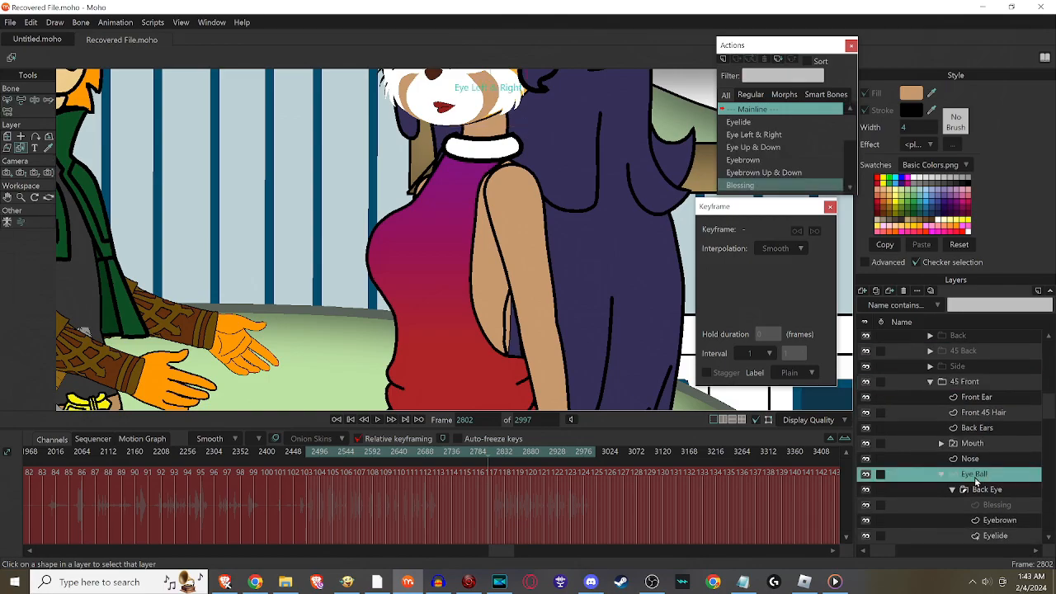
mouse_move(370, 329)
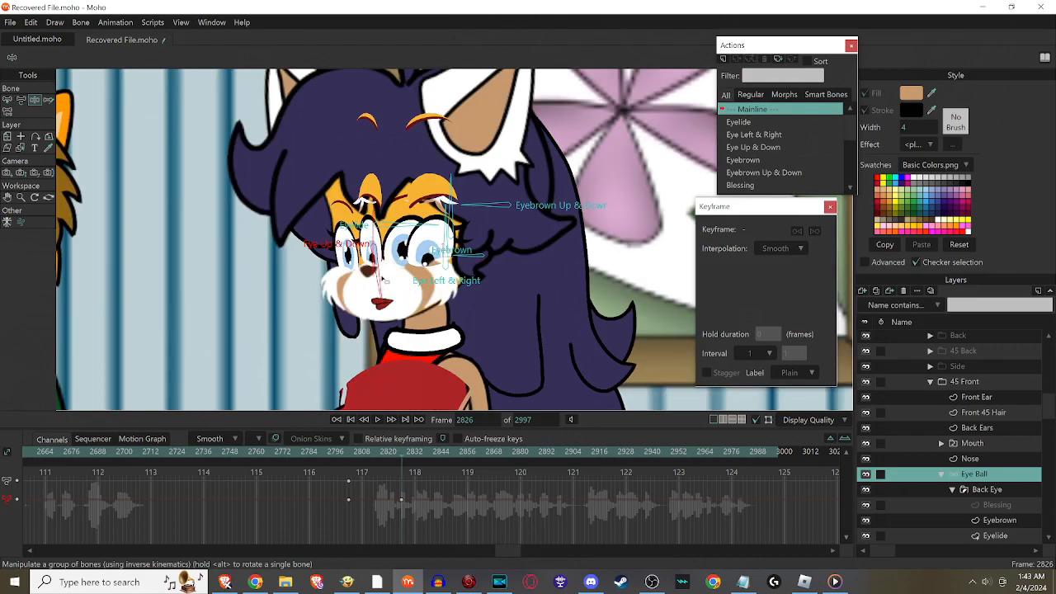
Expand Sophie as Amy Rose 45 Front and Head > 45 Front, selecting the Nose layer.
click(753, 147)
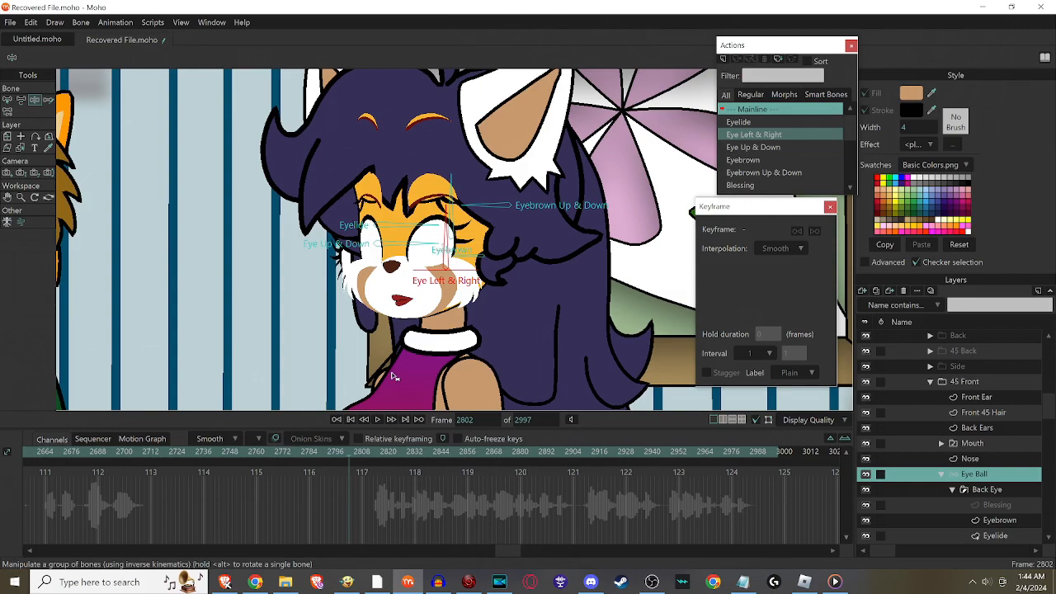
mouse_move(919, 379)
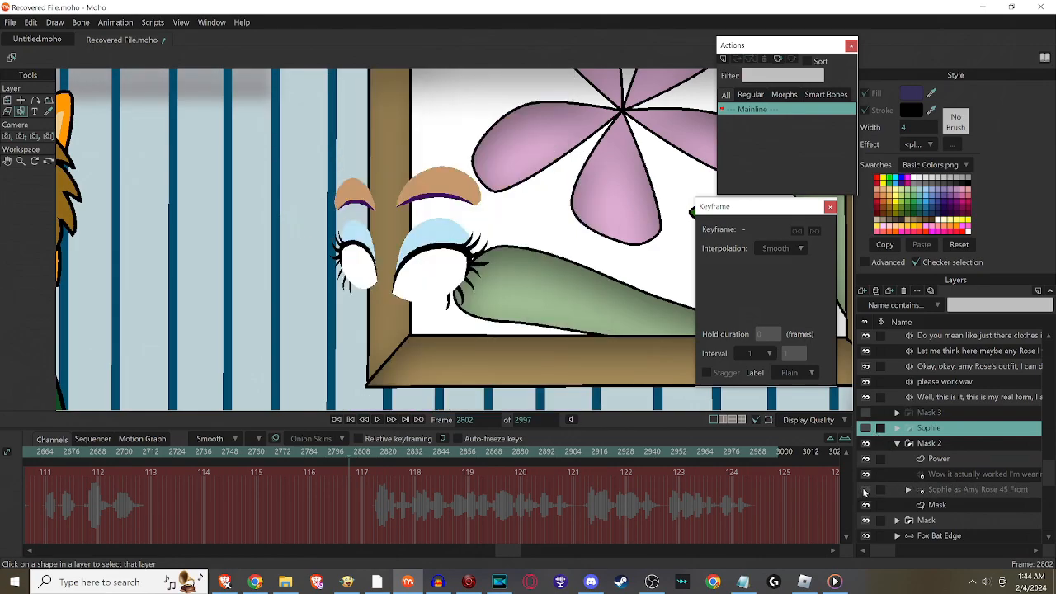
click(908, 489)
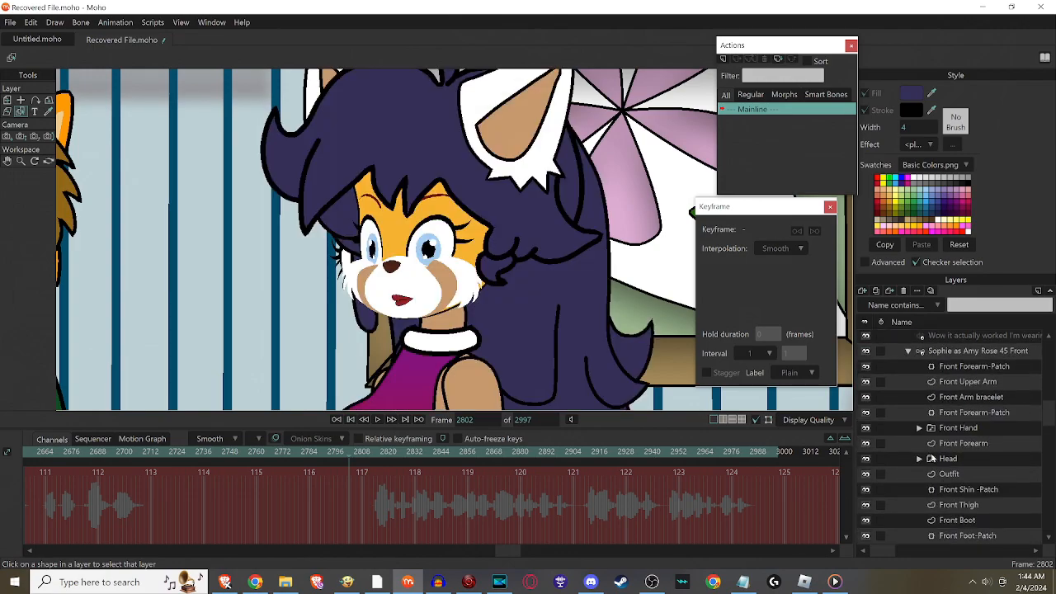
click(963, 443)
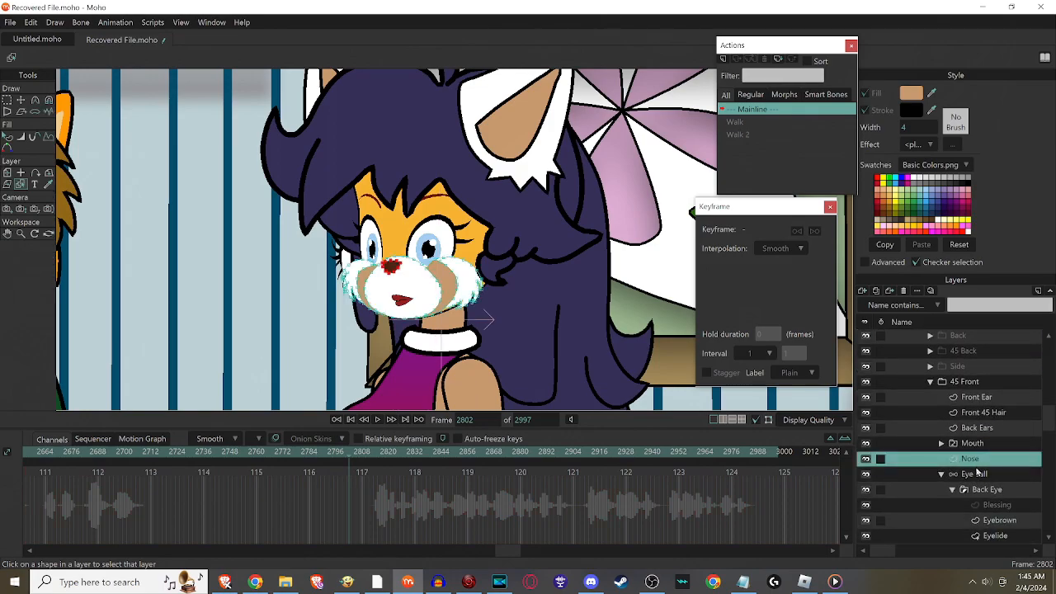
Select Front 45 Hair, then the Eye Ball layer to display the eye and eyebrow bones.
click(976, 474)
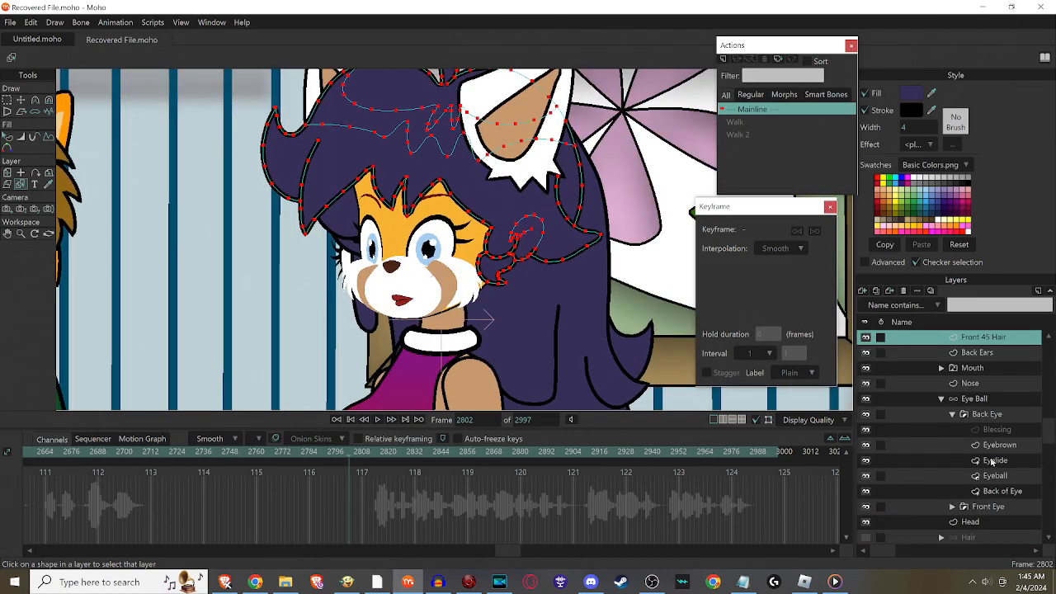
click(974, 398)
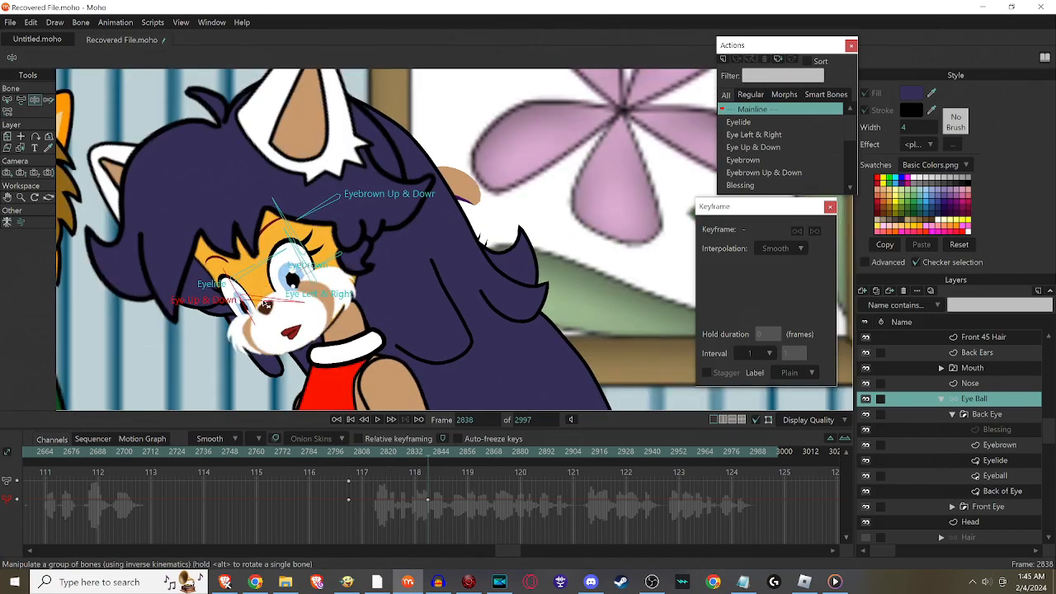
Select the Sophie as Amy Rose 45 Front character layer.
click(753, 146)
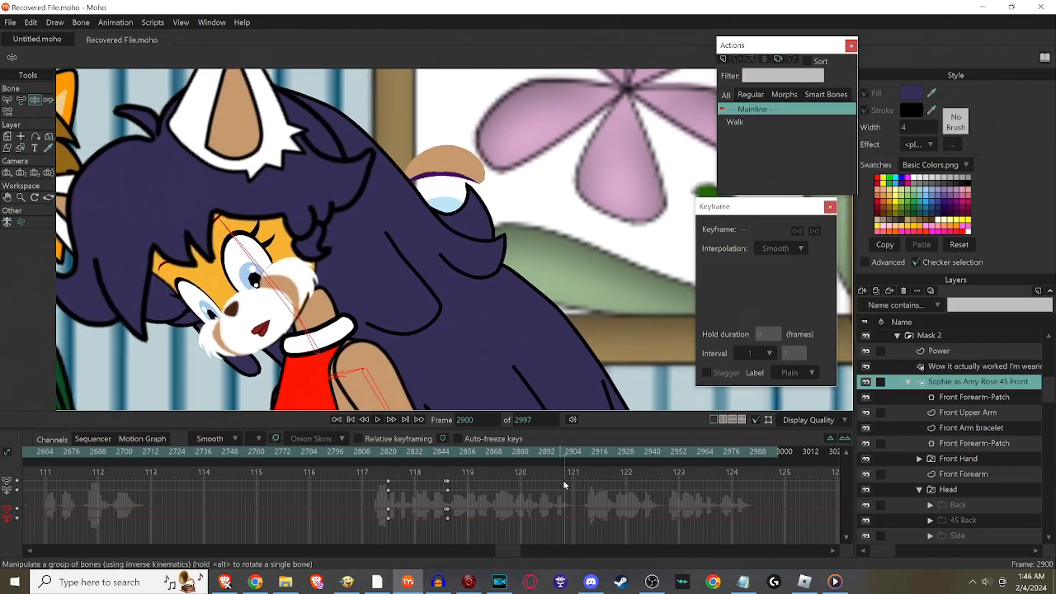
Set timeline keys for the tilted pose at 2900 and the upright pose at 2910.
right_click(565, 485)
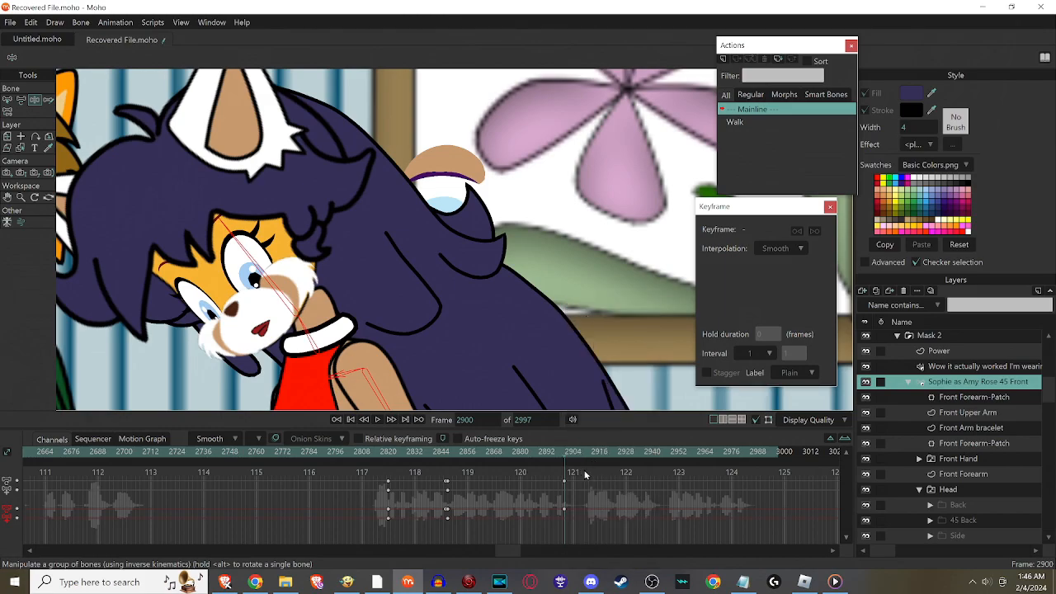
right_click(585, 474)
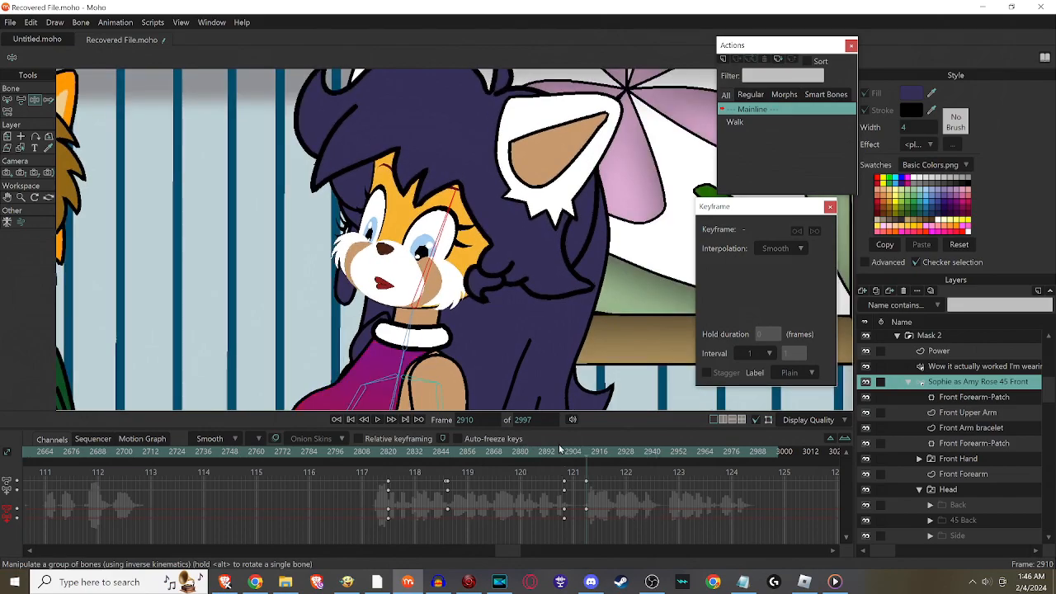
Keyframe Sophie's eye pose at frame 2900 via the Eye Left & Right action.
click(564, 451)
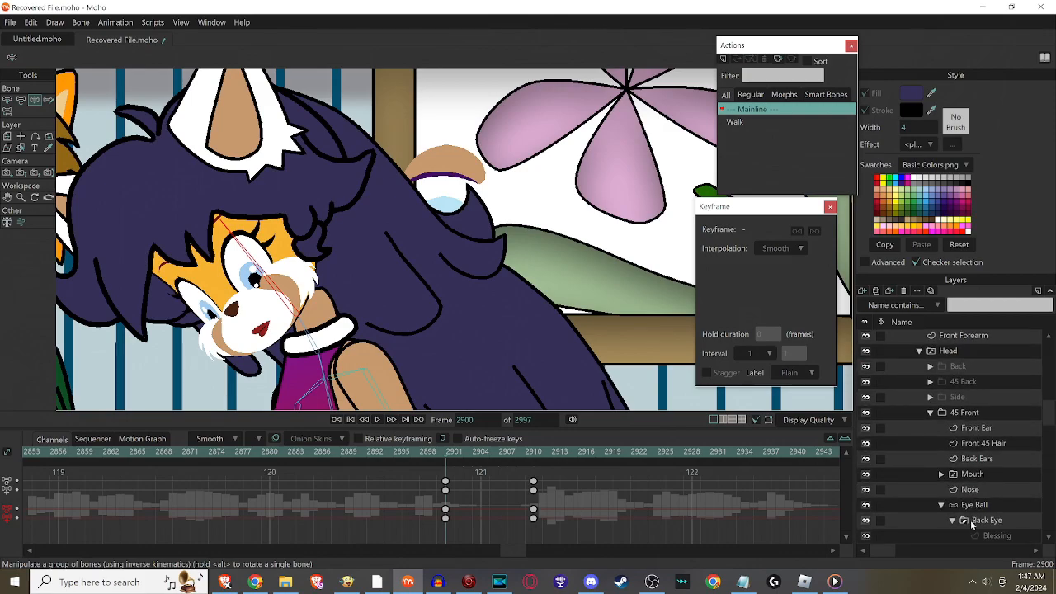
click(974, 504)
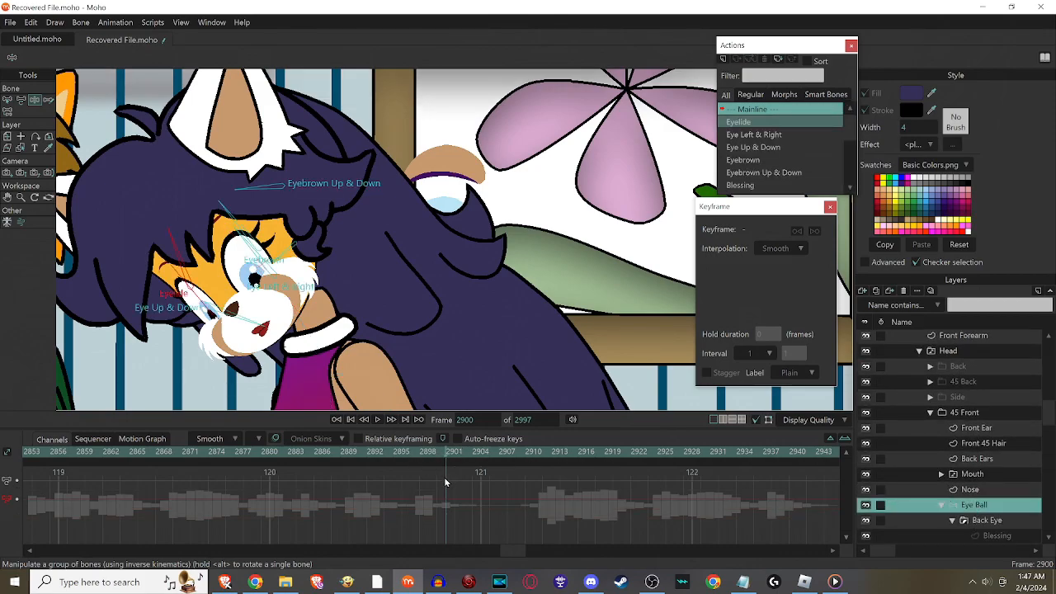
right_click(446, 483)
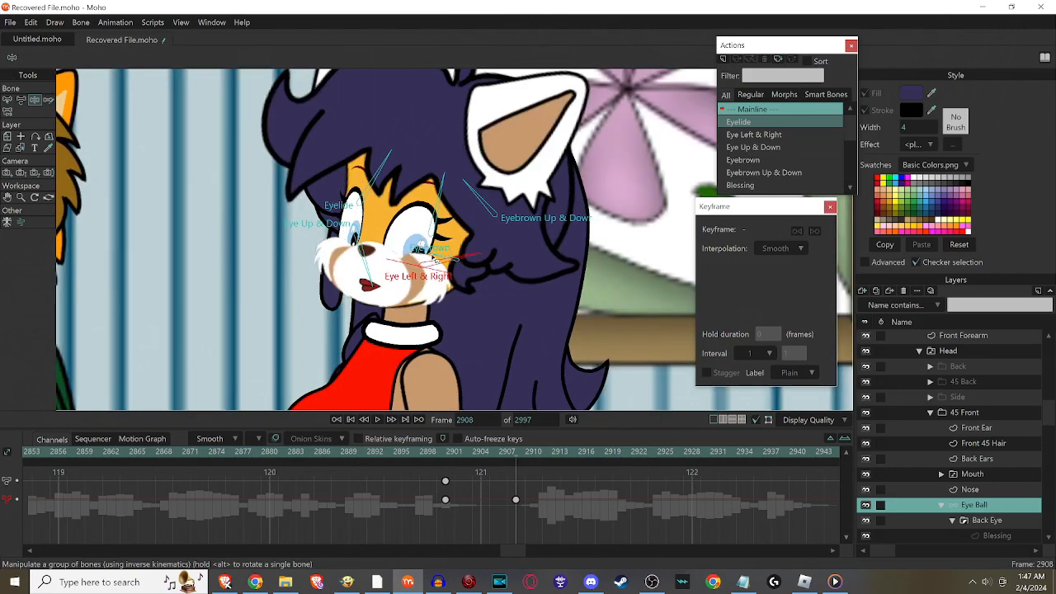
click(754, 134)
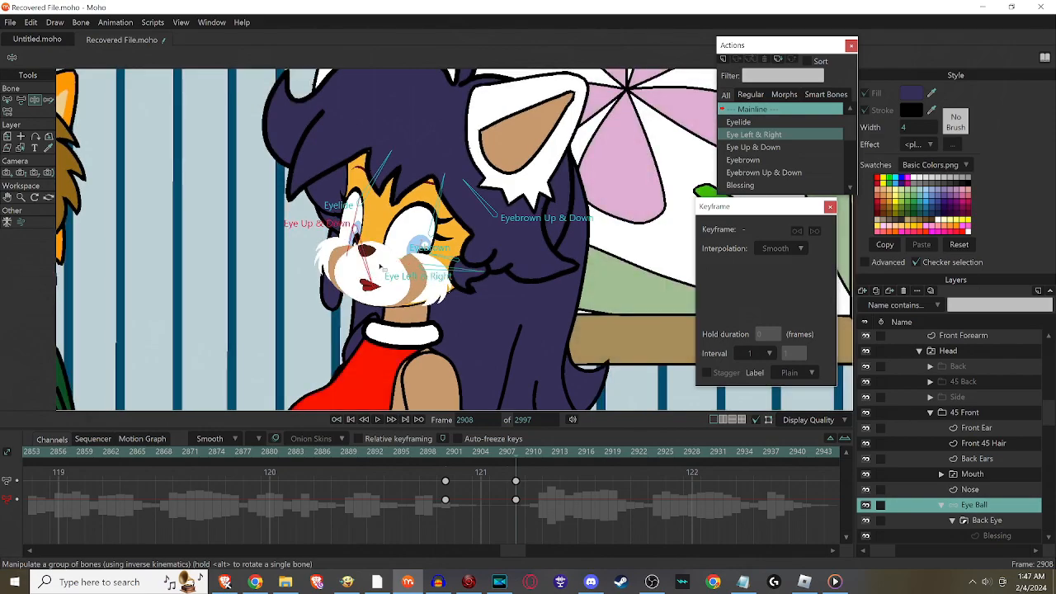
click(753, 147)
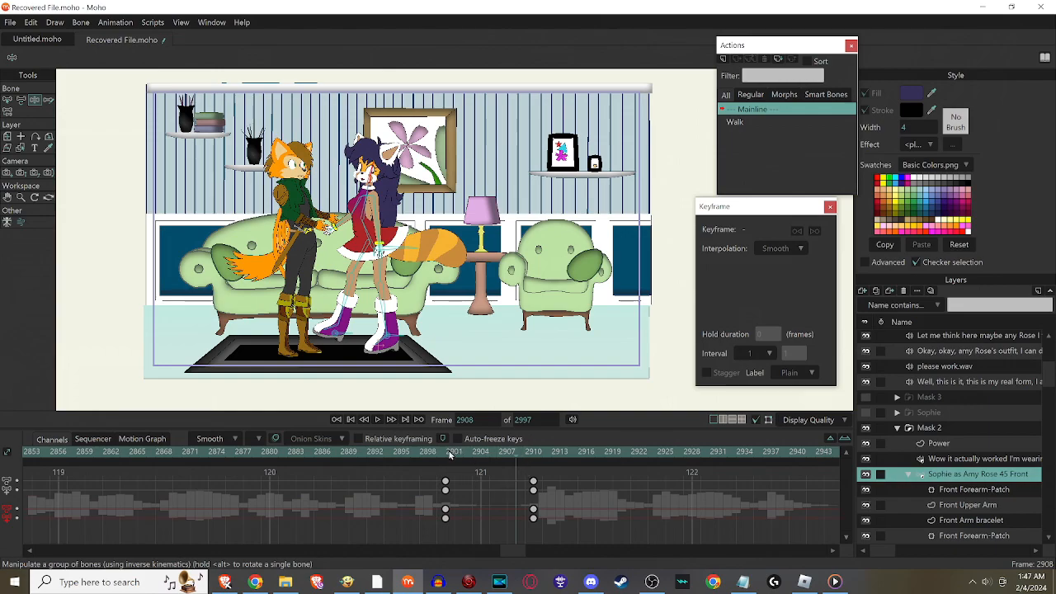
Scrub the timeline toward frame 2986 and zoom in on Sophie's body rig.
click(481, 451)
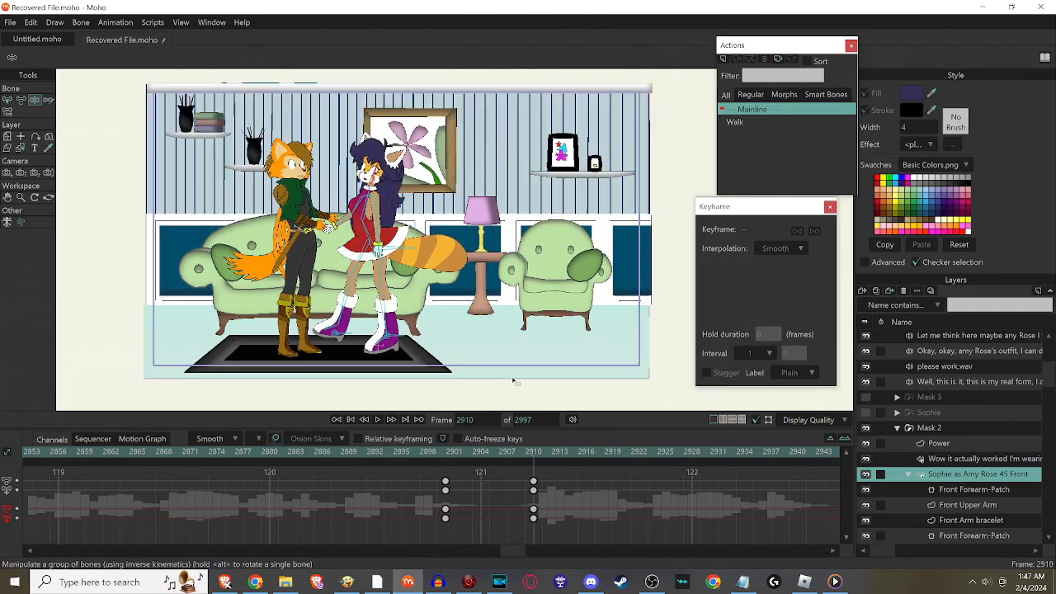
click(18, 99)
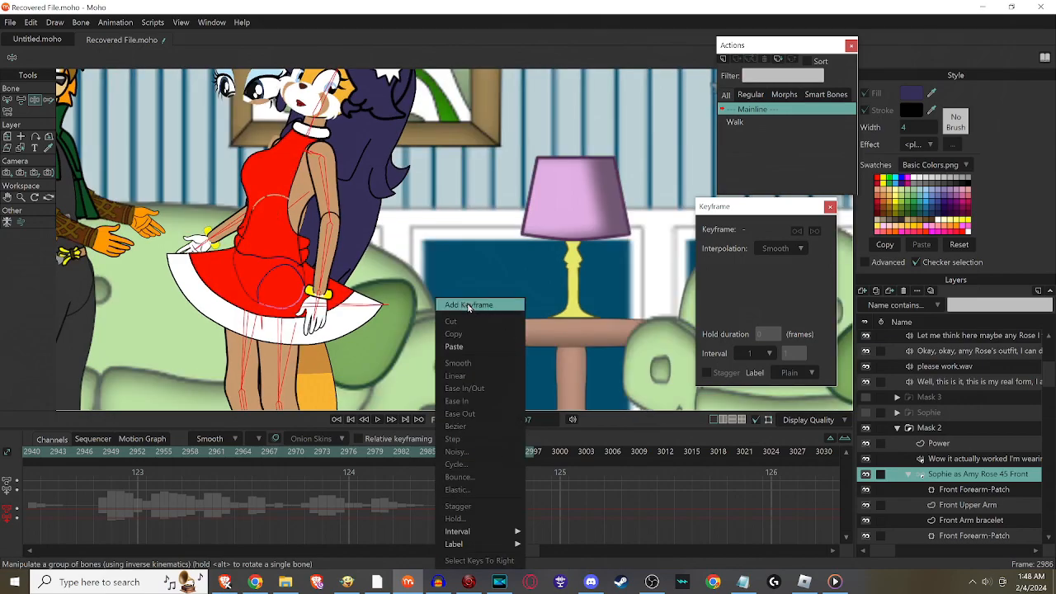
Add body keyframes at frames 2986 and 2991 so Sophie leans toward the fox.
click(468, 304)
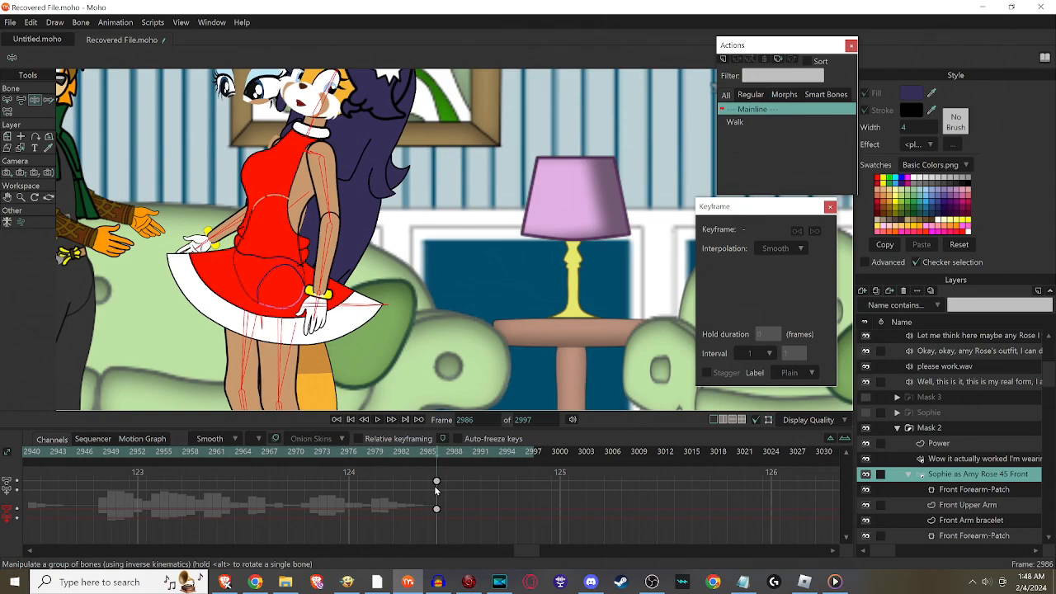
right_click(437, 479)
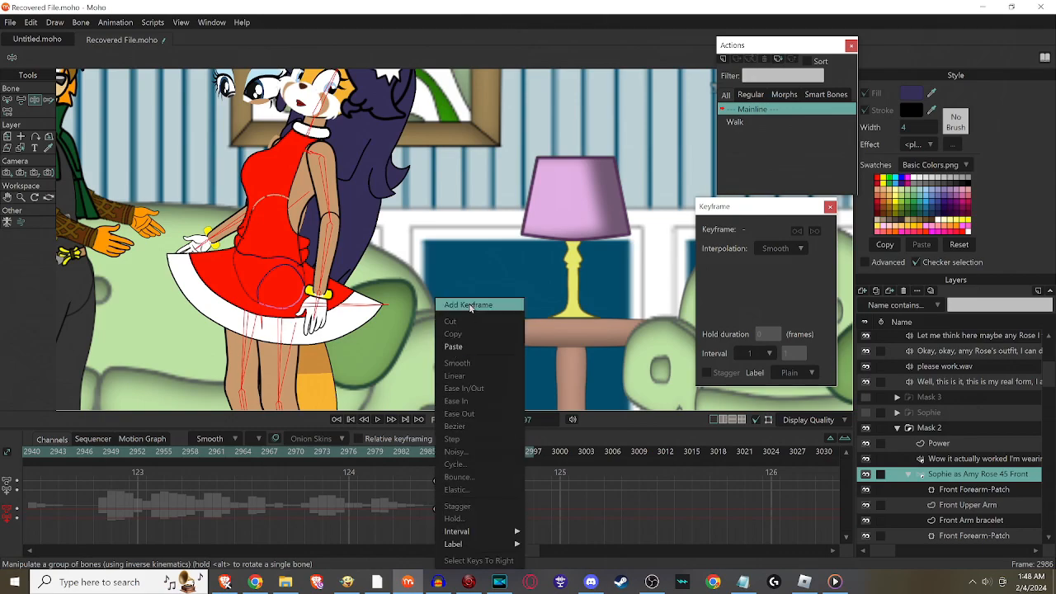
click(468, 304)
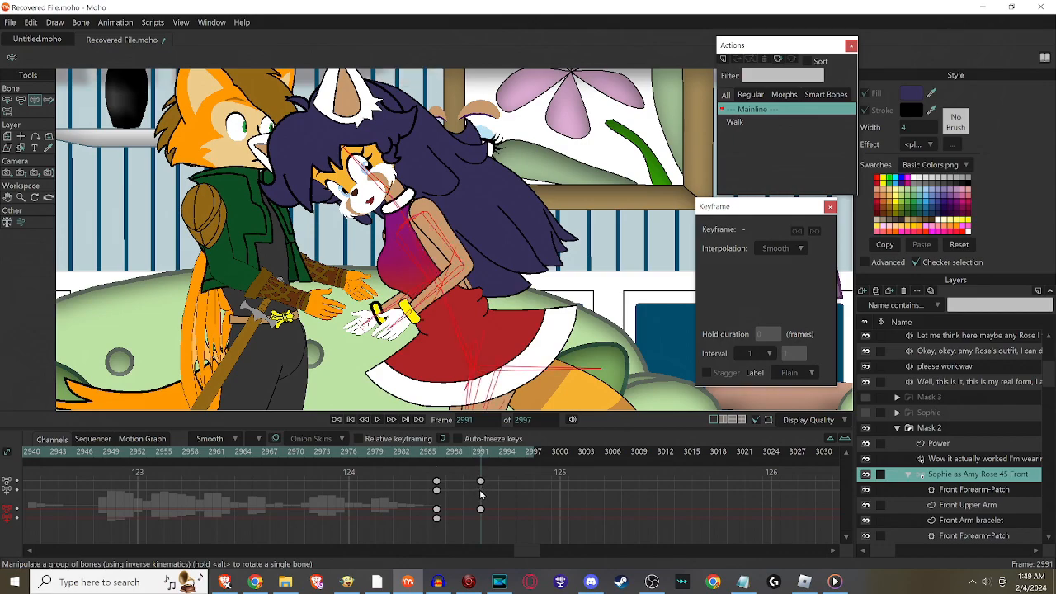
Key Sophie's leaning pose at frame 2991, then select the Wing layer.
right_click(481, 491)
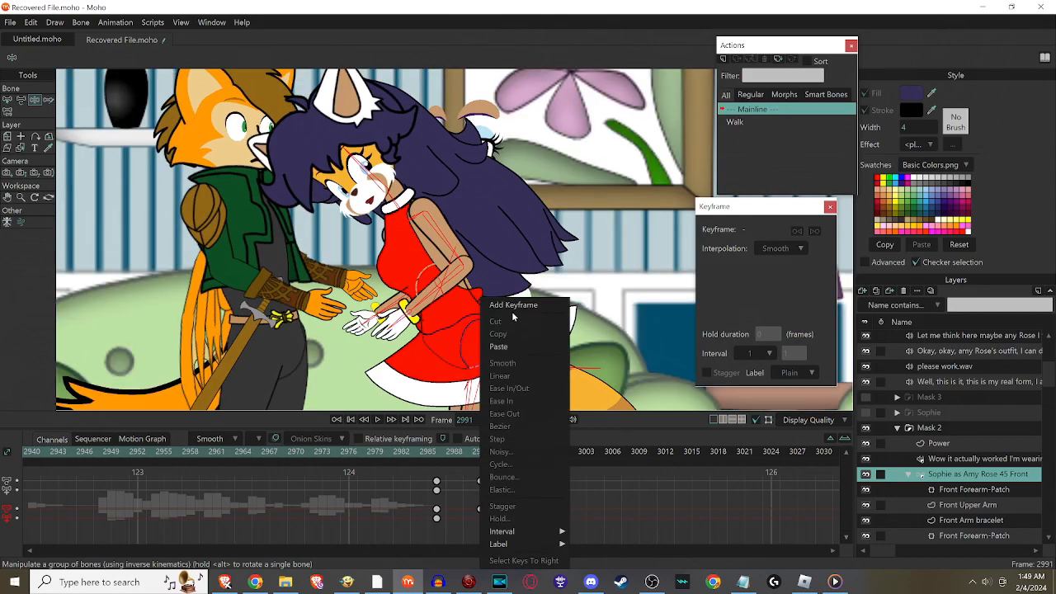
click(513, 304)
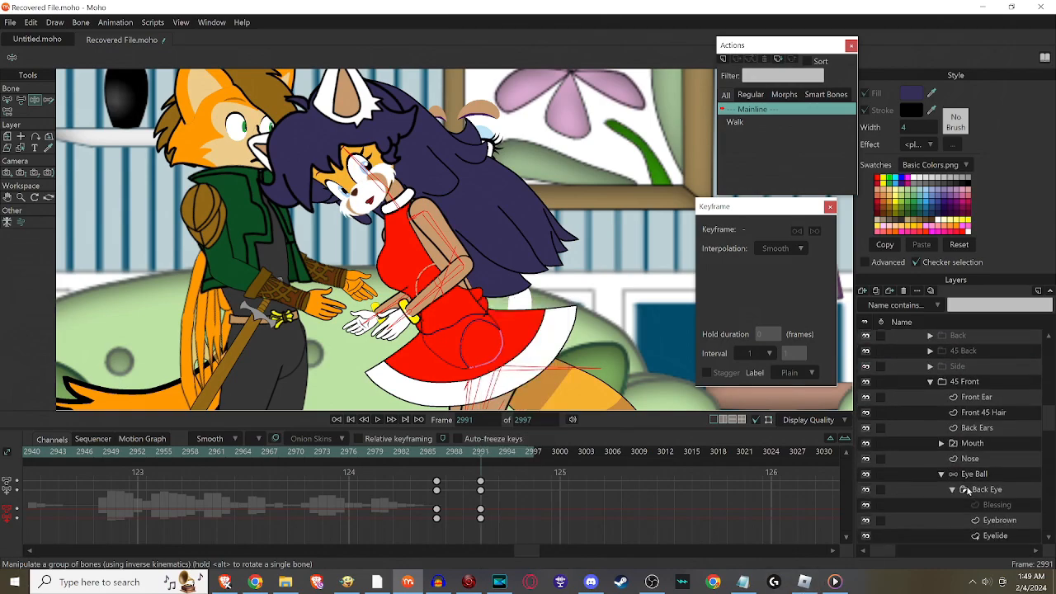
scroll(down, 3)
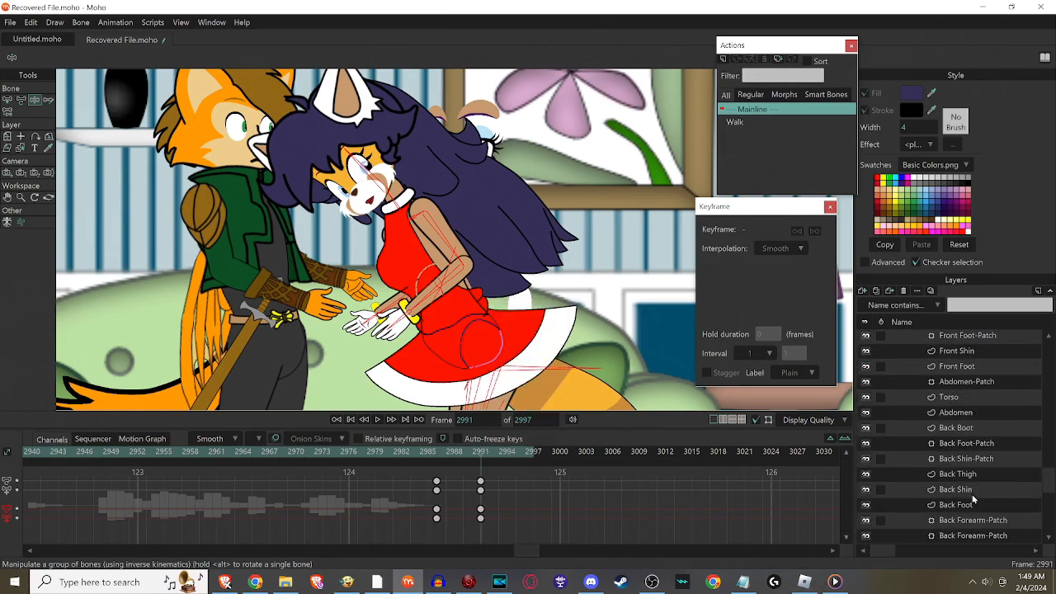
click(947, 443)
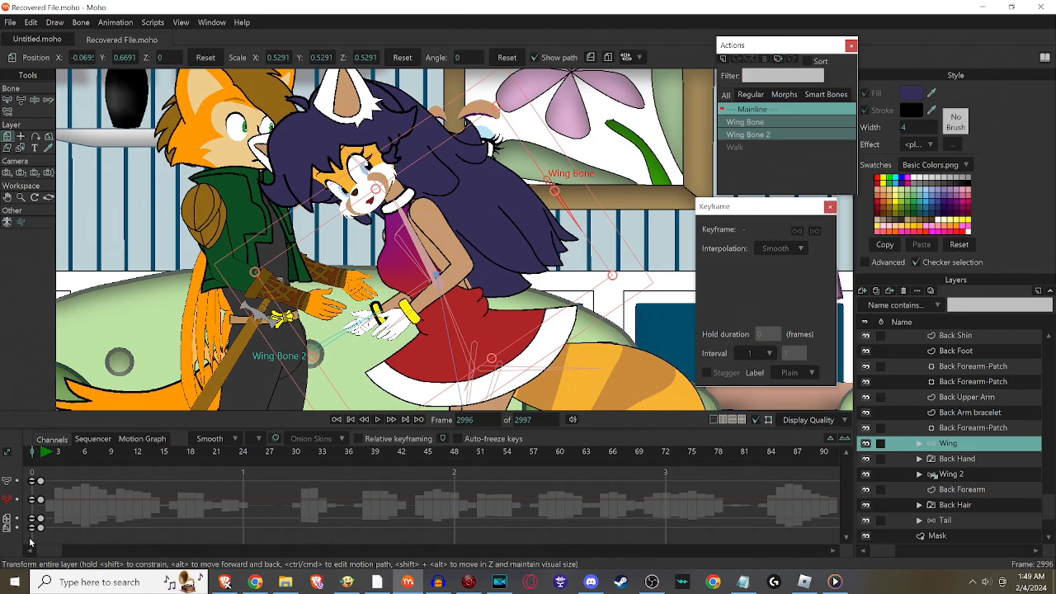
Add a wing scale keyframe at frame 2991, shrinking the wings to 0.5291.
click(778, 248)
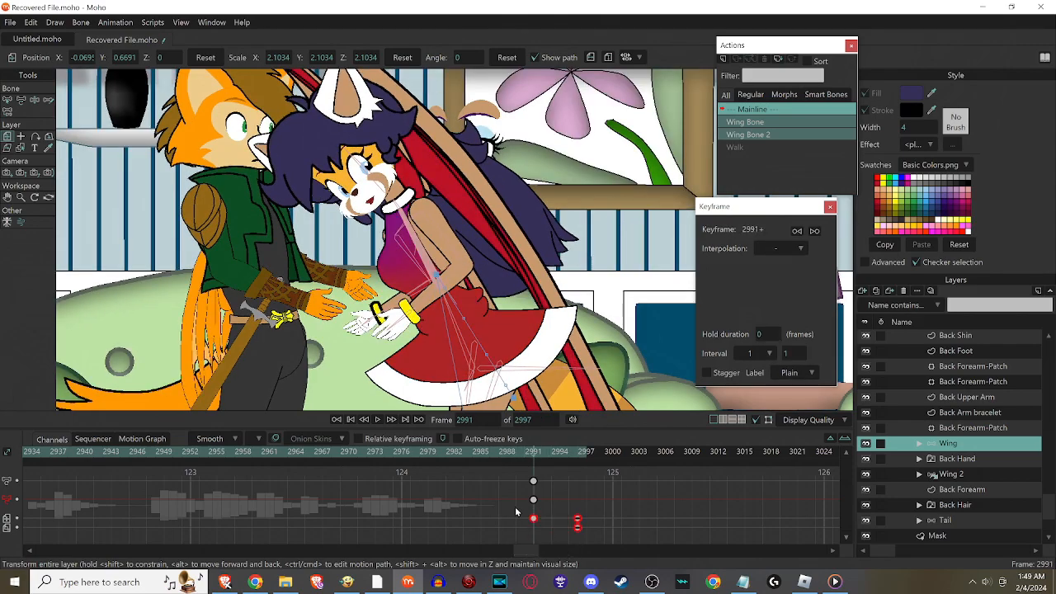
click(779, 248)
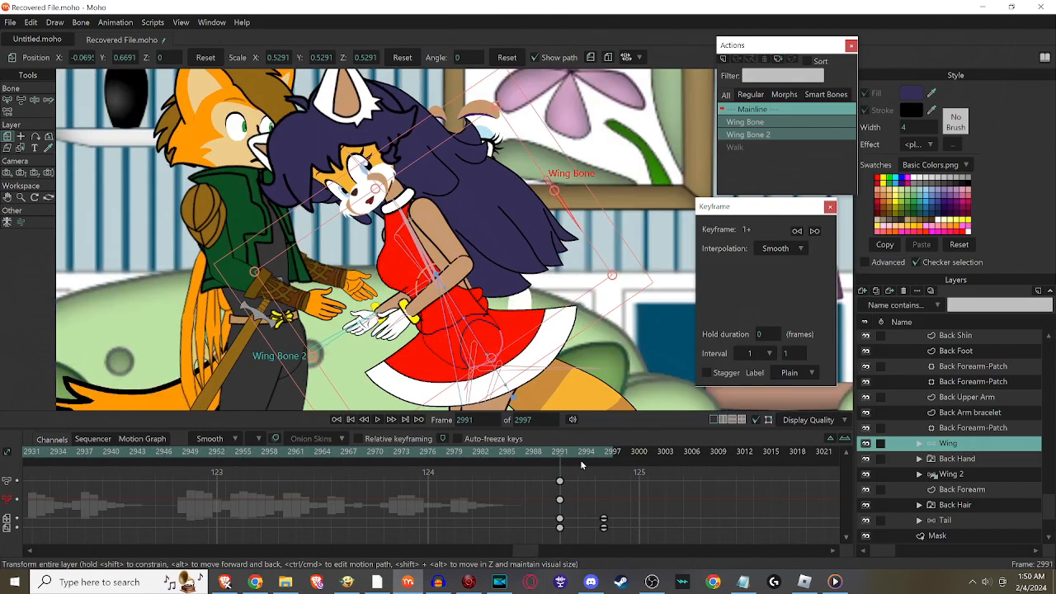
click(612, 451)
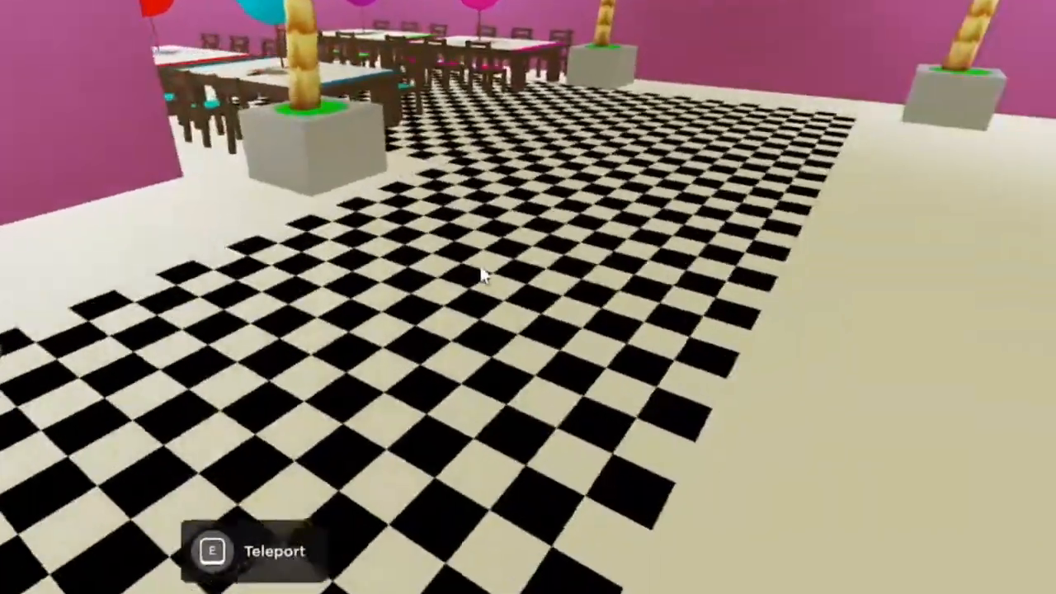
Use the E teleport prompt to reach the hallway by the posters.
key(e)
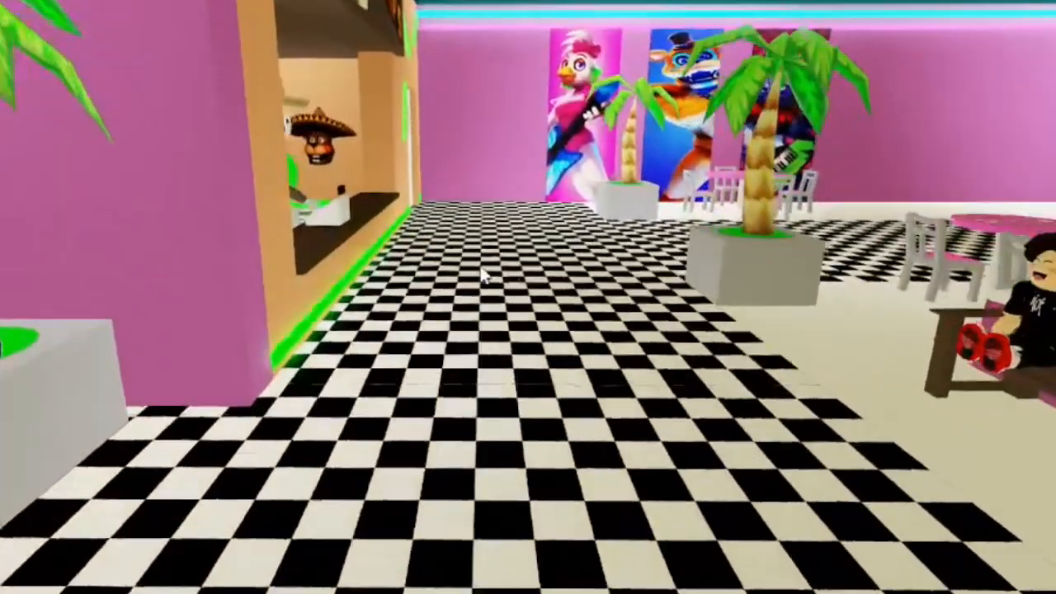